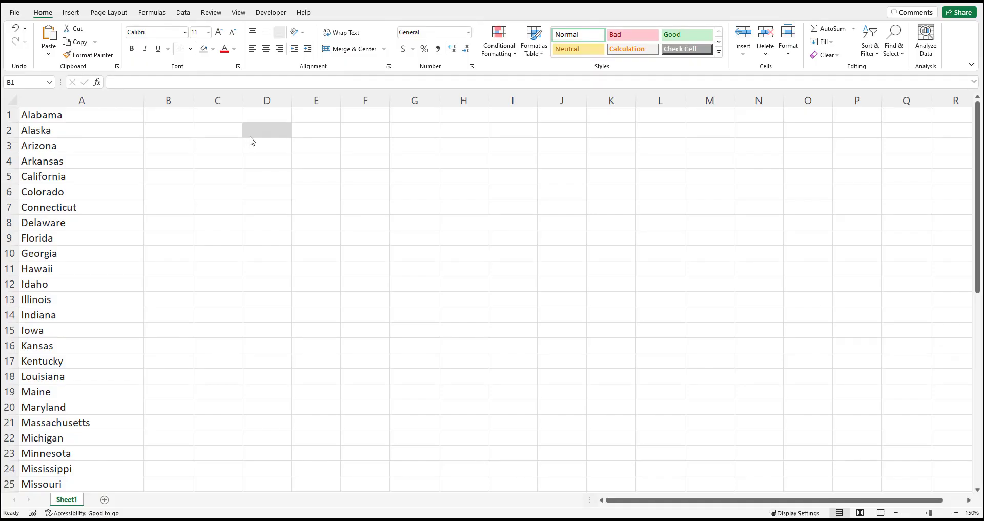
- Enter =TEXTJOIN(",",TRUE,A1:A50) in D2 to join the state names with commas
{"action": "left_click", "coordinate": [267, 129]}
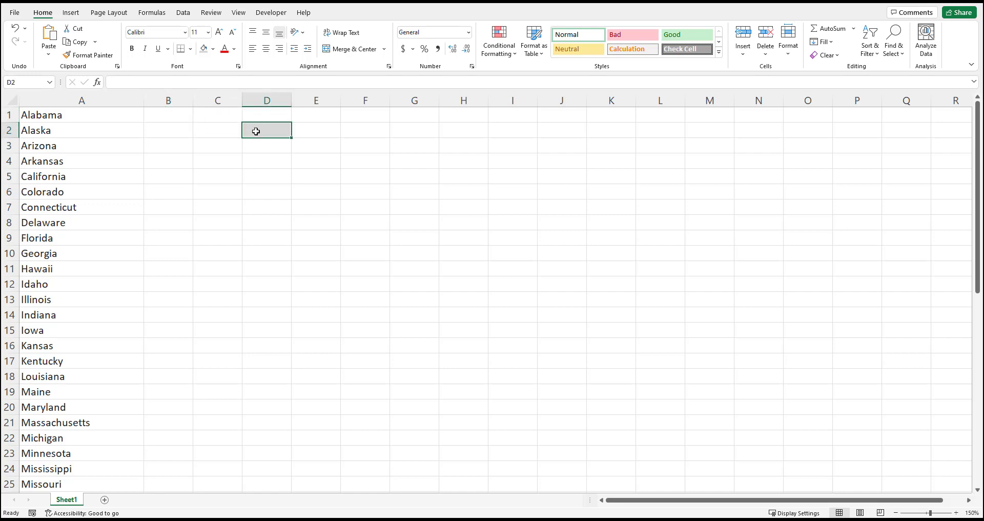
{"action": "type", "text": "=tex"}
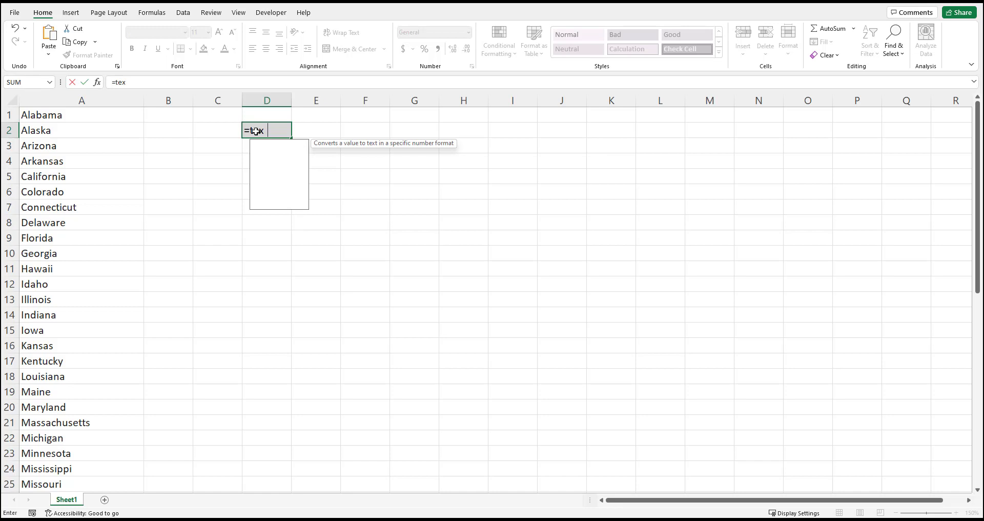
{"action": "type", "text": "t"}
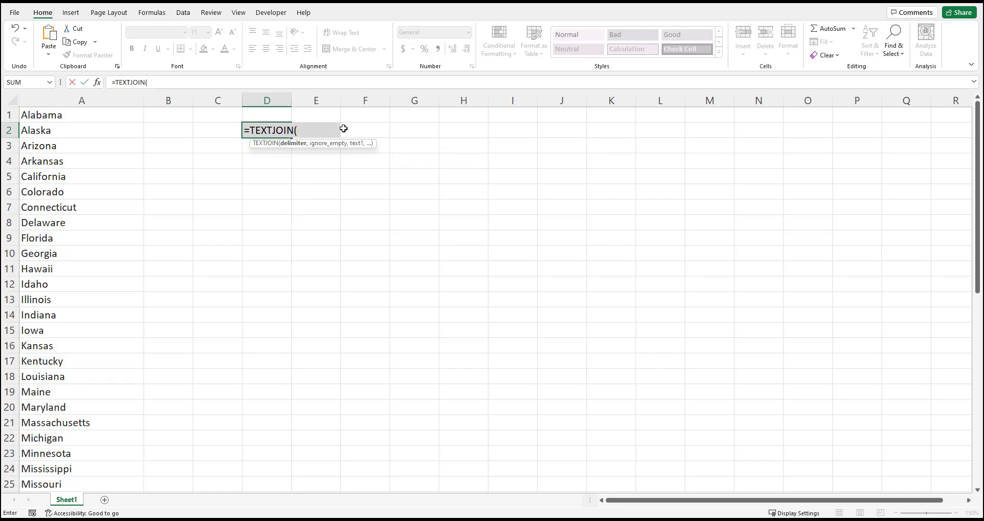
{"action": "mouse_move", "coordinate": [330, 134]}
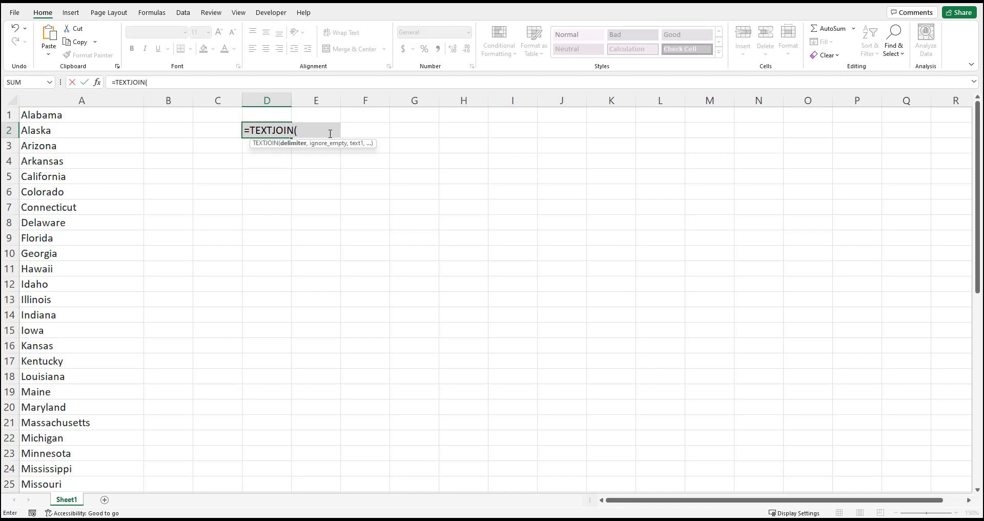
{"action": "type", "text": "\""}
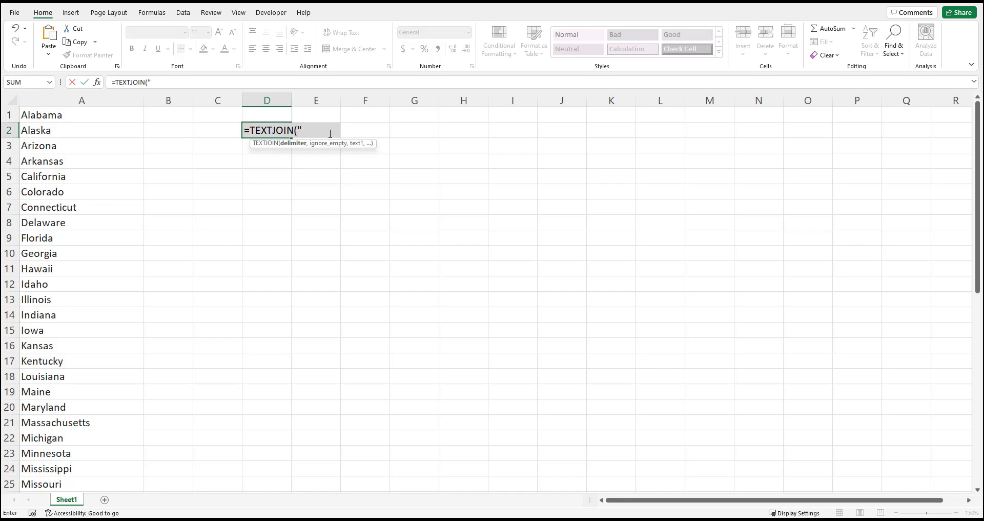
{"action": "type", "text": ","}
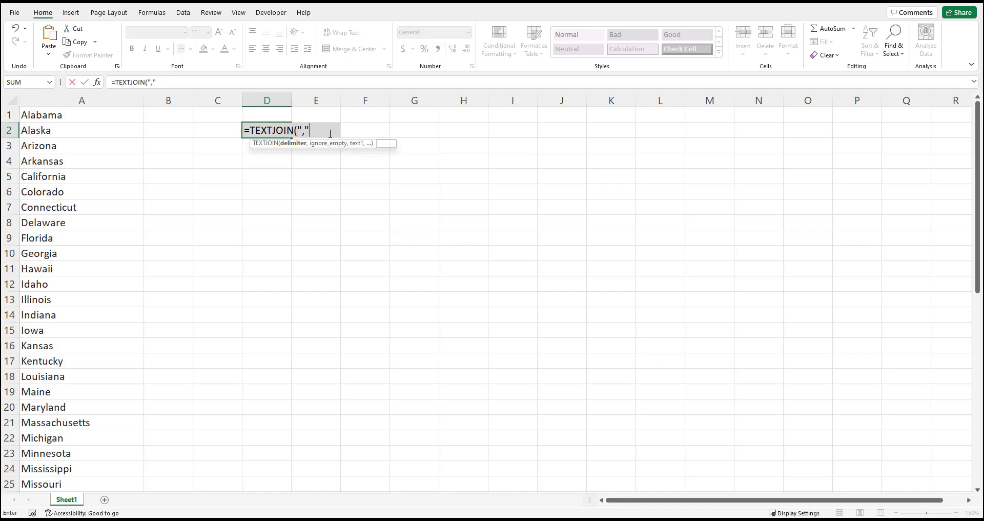
{"action": "type", "text": ","}
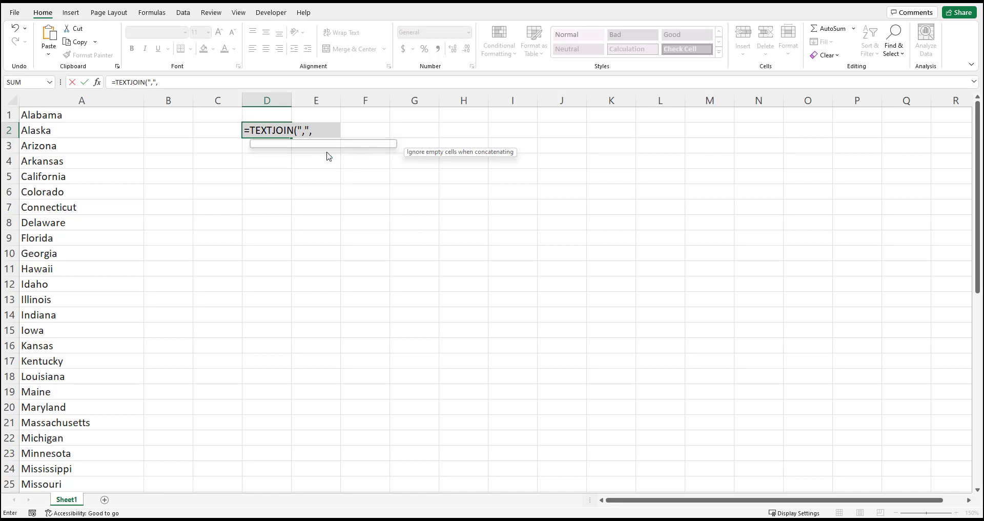
{"action": "type", "text": "TRUE,"}
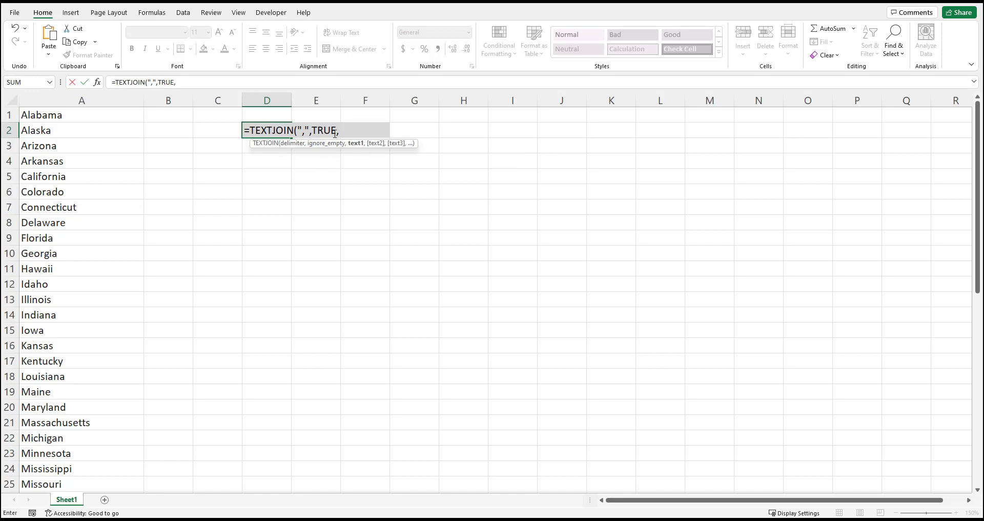
{"action": "left_click", "coordinate": [218, 130]}
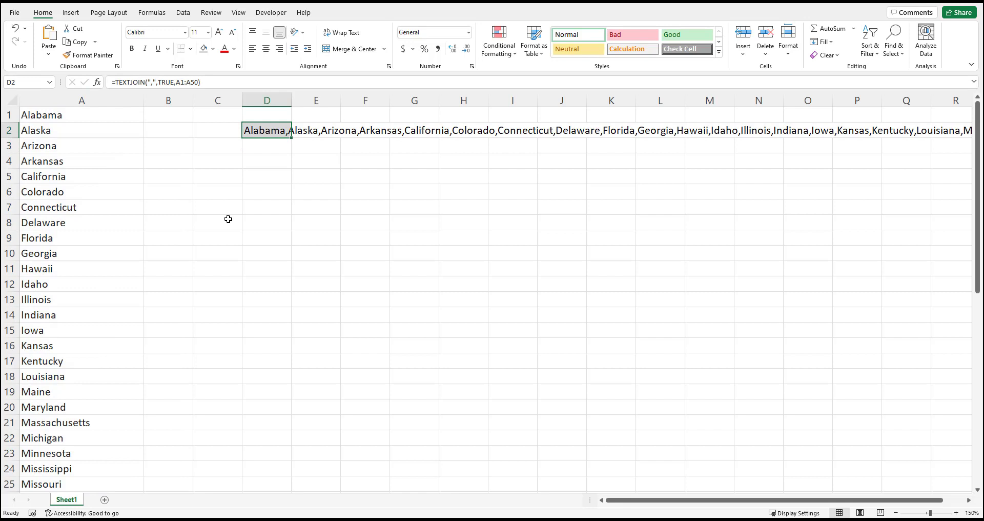
{"action": "mouse_move", "coordinate": [179, 92]}
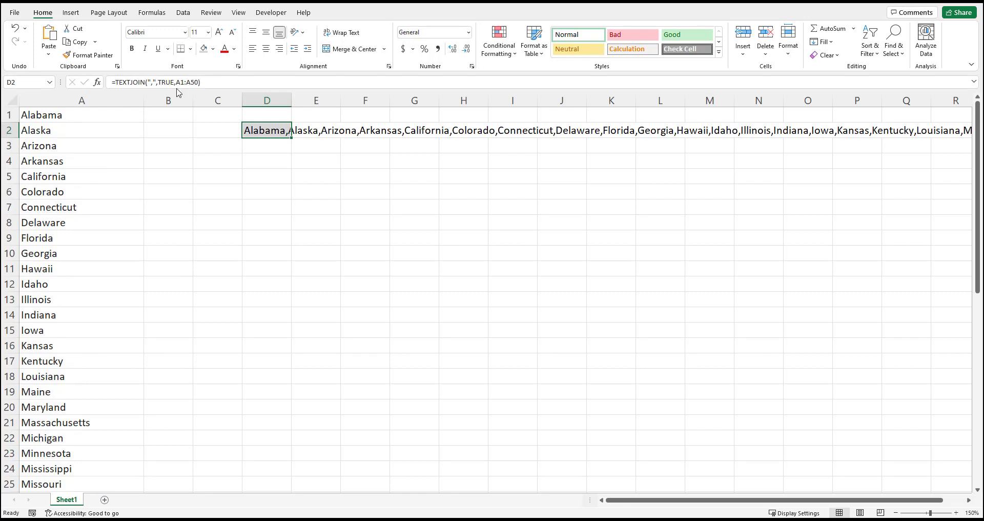
- Try comma-space and pipe delimiters in D2's TEXTJOIN, then delete the formula
{"action": "double_click", "coordinate": [266, 130]}
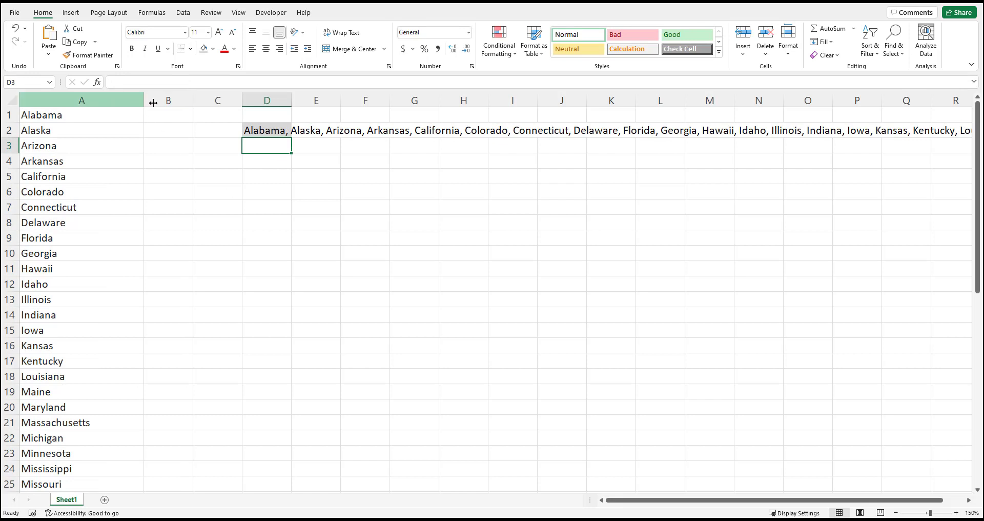
{"action": "left_click", "coordinate": [266, 130]}
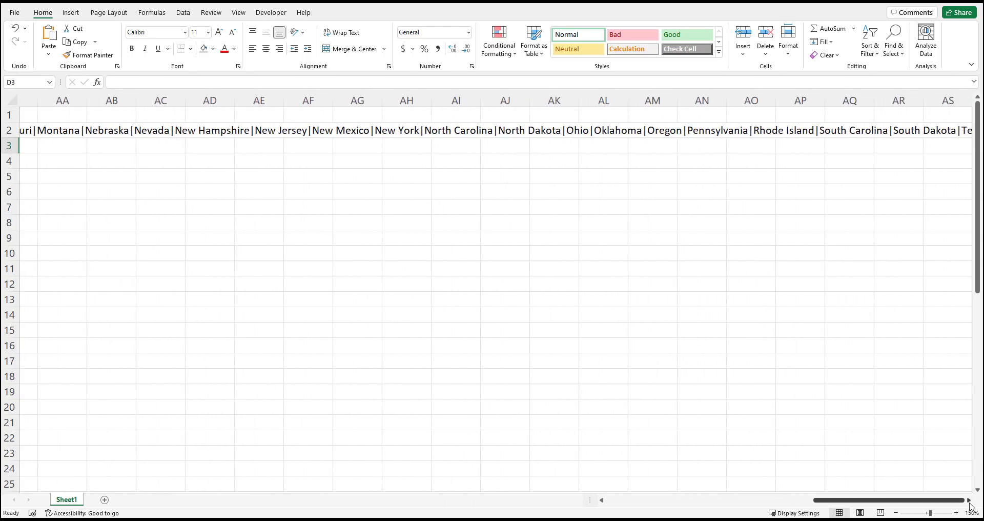
{"action": "scroll", "scroll_direction": "right", "scroll_amount": 3}
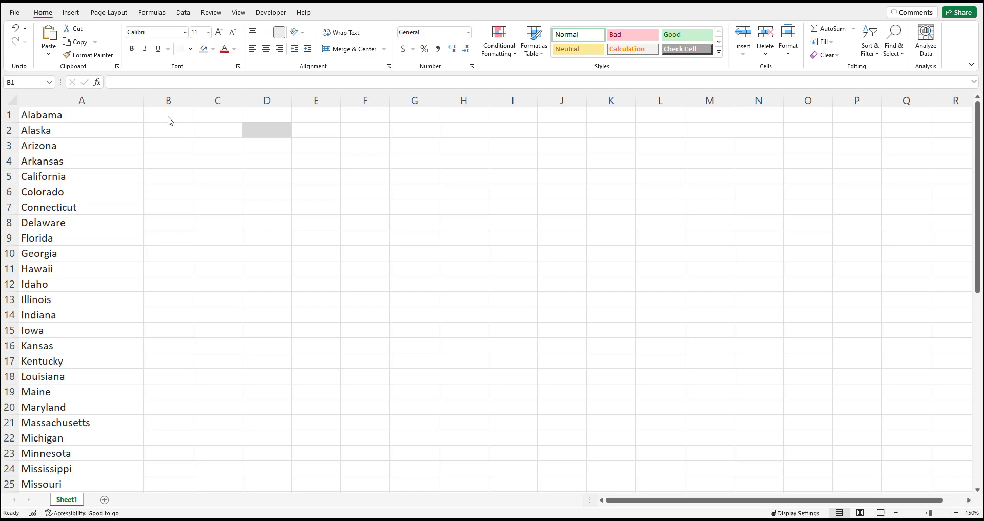
- Fill column B with commas and enter =CONCAT(A1,B1) in C1, filling it down
{"action": "type", "text": ","}
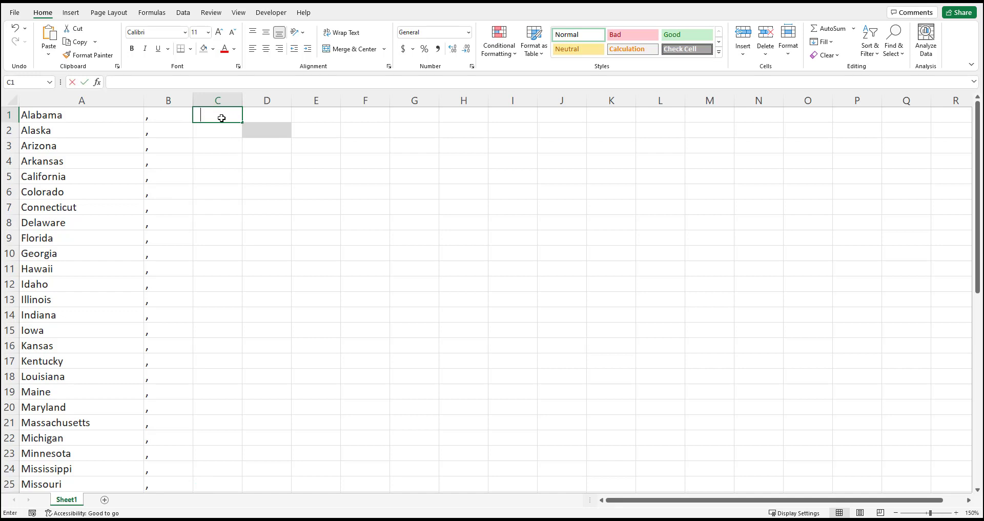
{"action": "type", "text": "=con"}
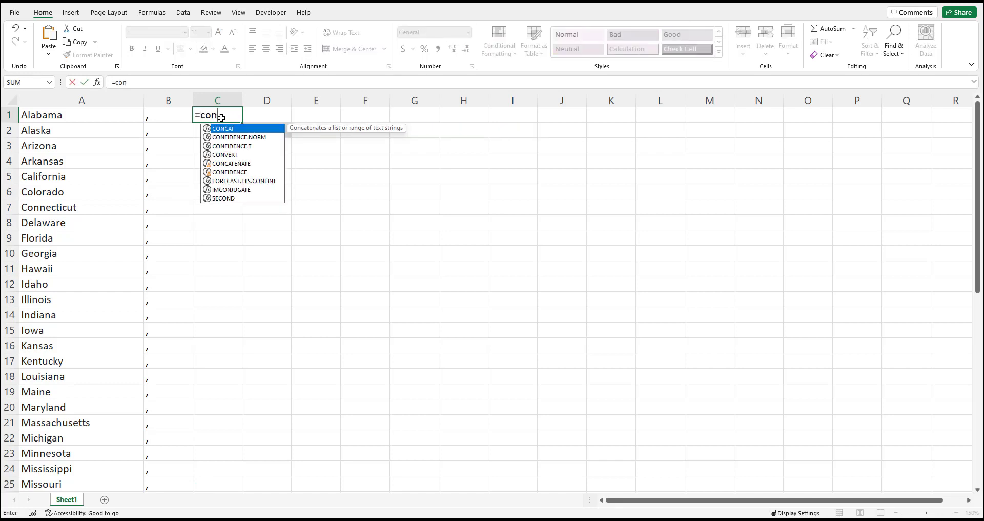
{"action": "left_click", "coordinate": [82, 114]}
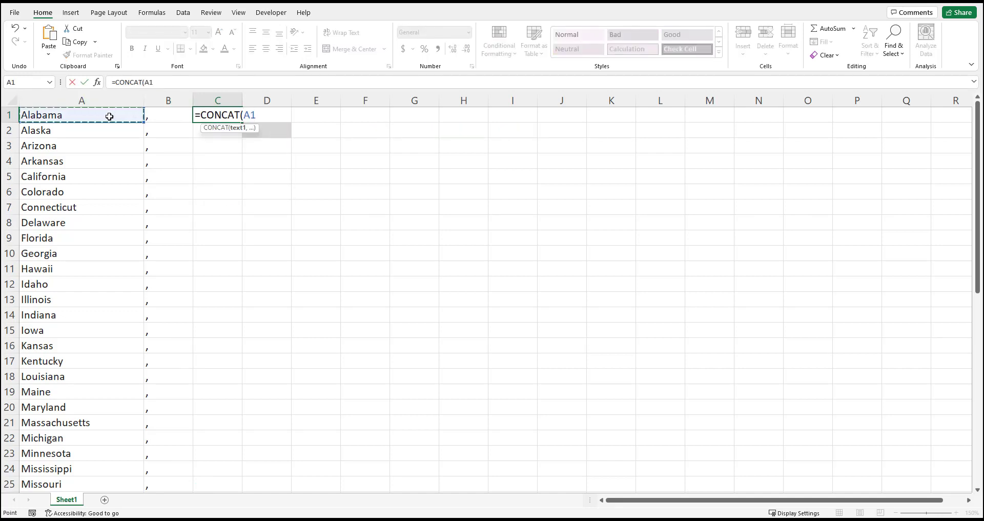
{"action": "left_click", "coordinate": [167, 115]}
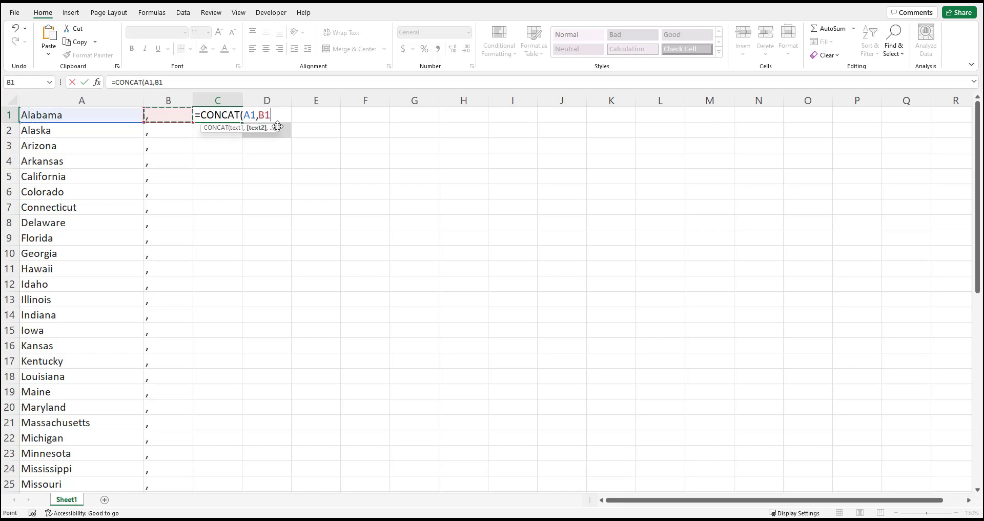
{"action": "key", "text": "enter"}
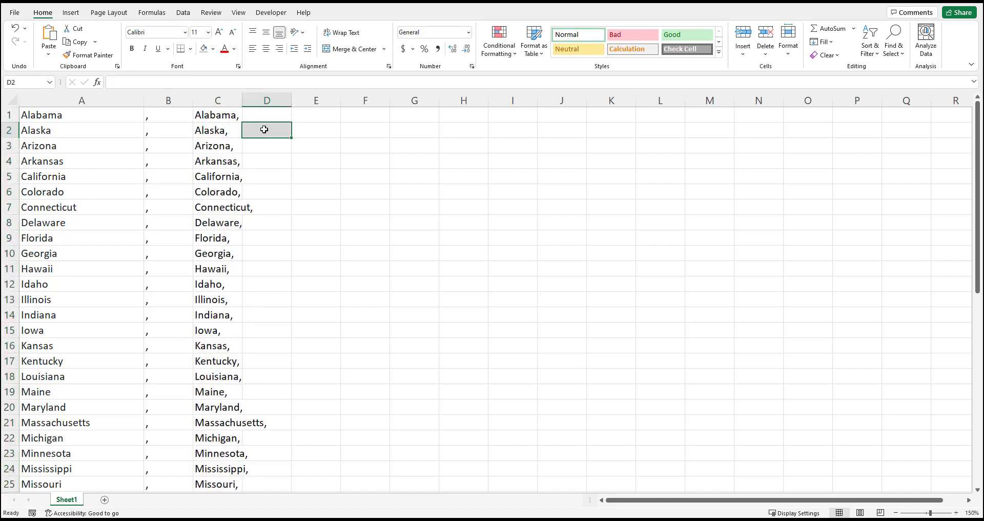
- Enter =CONCAT(C1:C50) in D2 to build one list ending with Wyoming
{"action": "type", "text": "=CONCAT(C1:C50"}
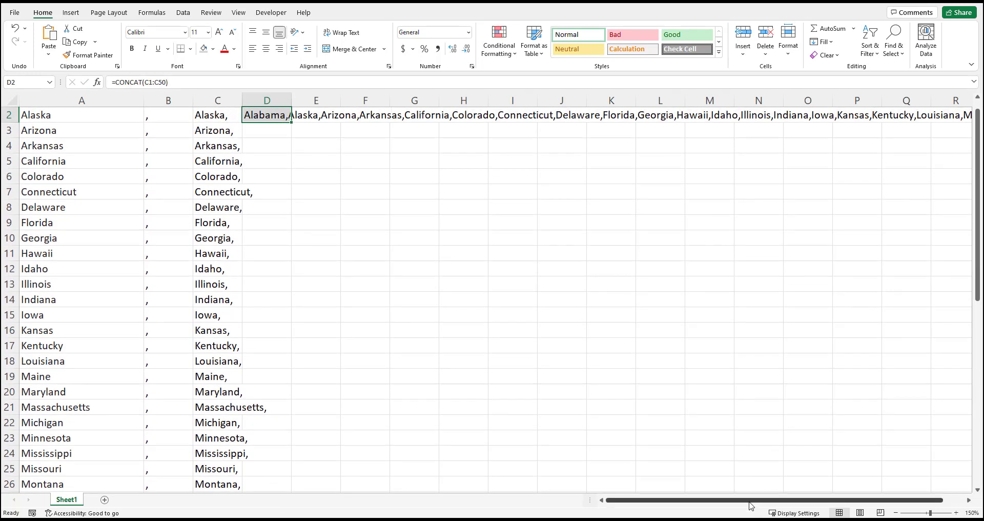
{"action": "mouse_move", "coordinate": [643, 496]}
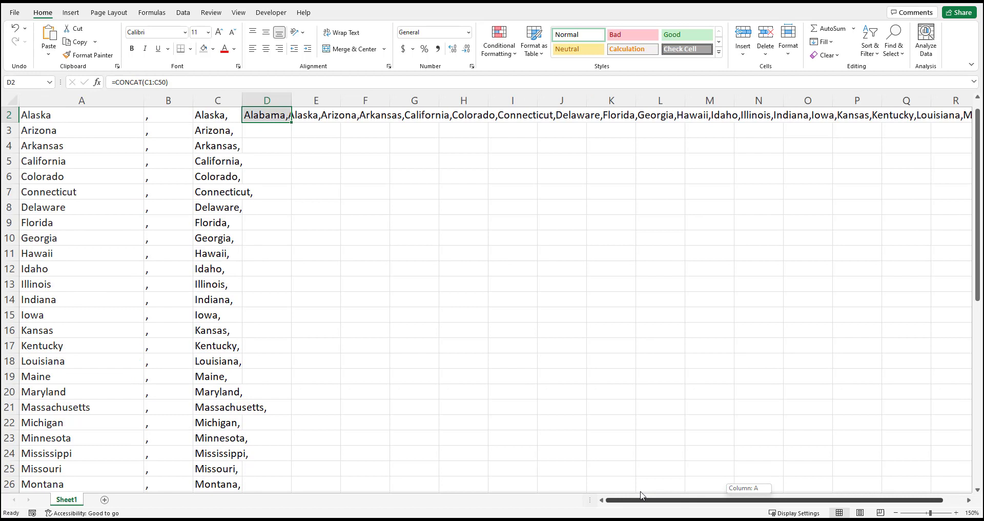
{"action": "mouse_move", "coordinate": [182, 139]}
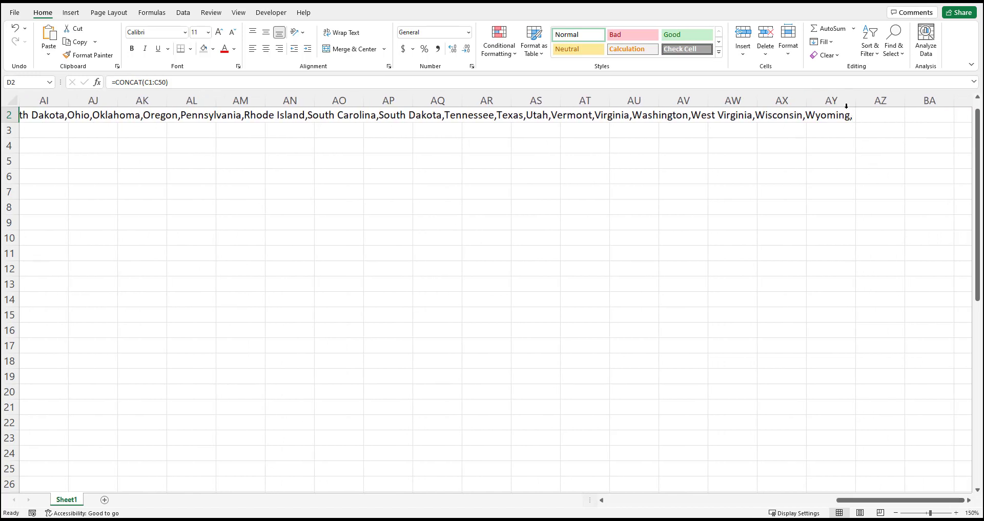
{"action": "mouse_move", "coordinate": [886, 485]}
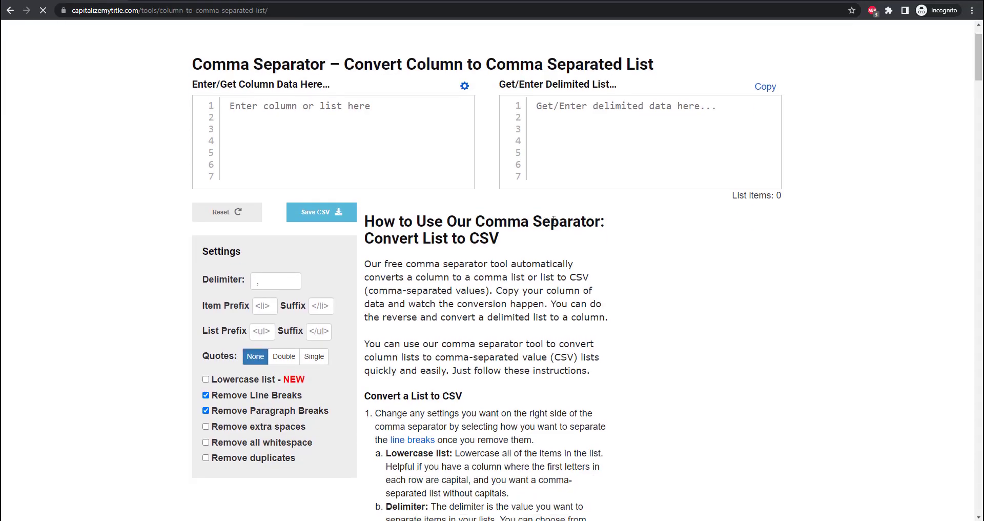
- Scroll the comma separator guide to the module section and select the csvRange code
{"action": "scroll", "scroll_direction": "down", "scroll_amount": 3}
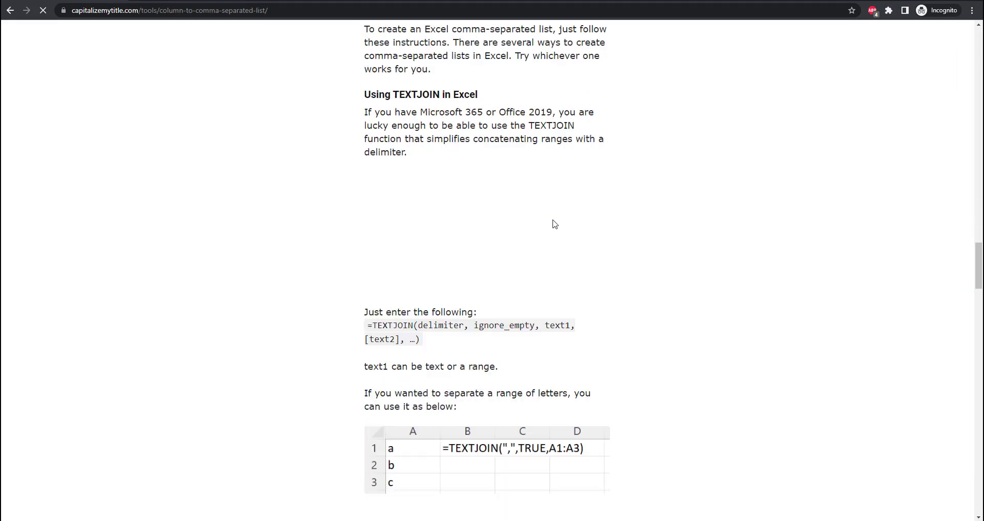
{"action": "scroll", "scroll_direction": "down", "scroll_amount": 3}
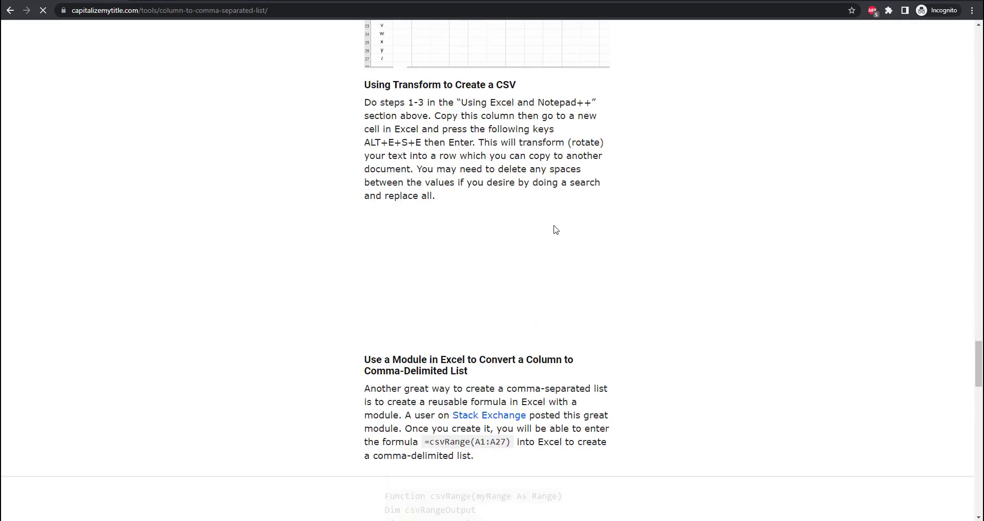
{"action": "scroll", "scroll_direction": "down", "scroll_amount": 3}
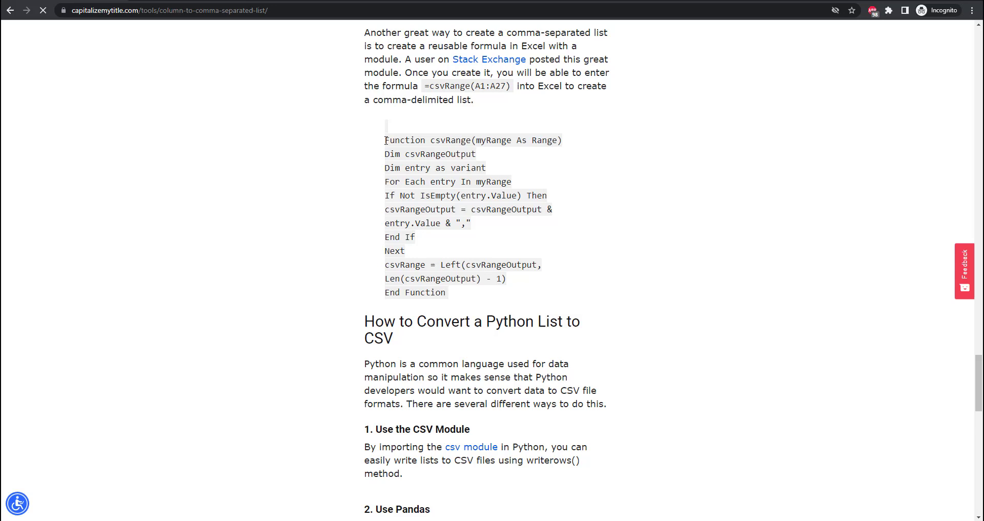
{"action": "left_click_drag", "start_coordinate": [385, 140], "coordinate": [447, 292]}
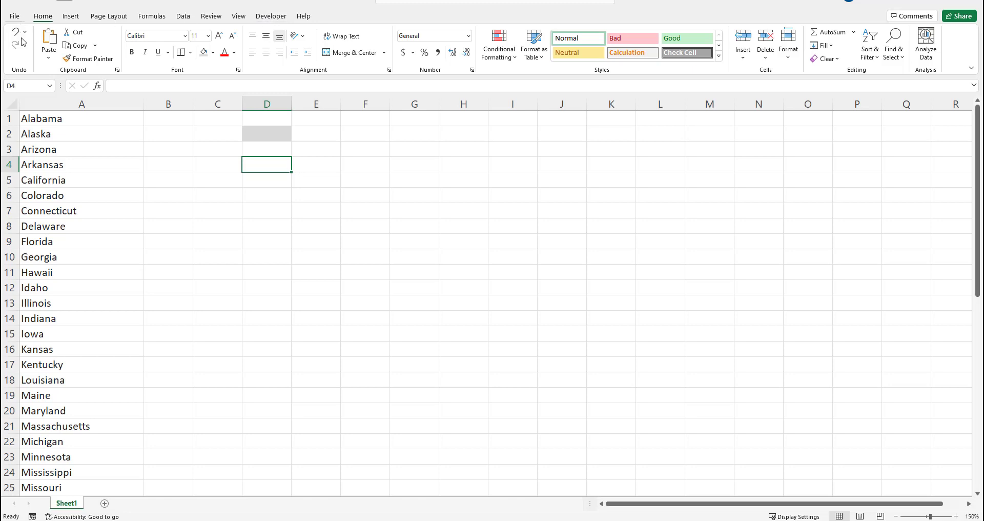
- Enable the Developer tab under Customize Ribbon in Excel Options
{"action": "left_click", "coordinate": [13, 16]}
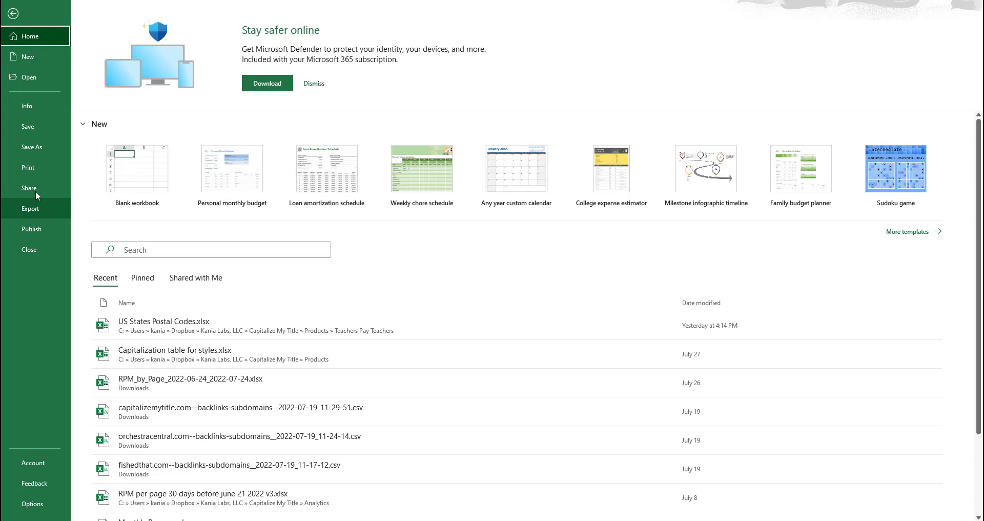
{"action": "mouse_move", "coordinate": [32, 504]}
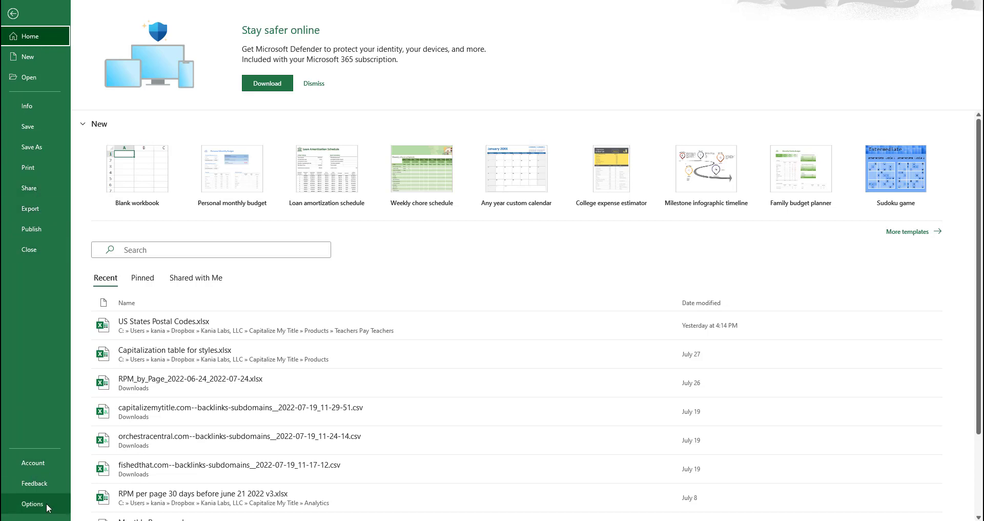
{"action": "left_click", "coordinate": [32, 504]}
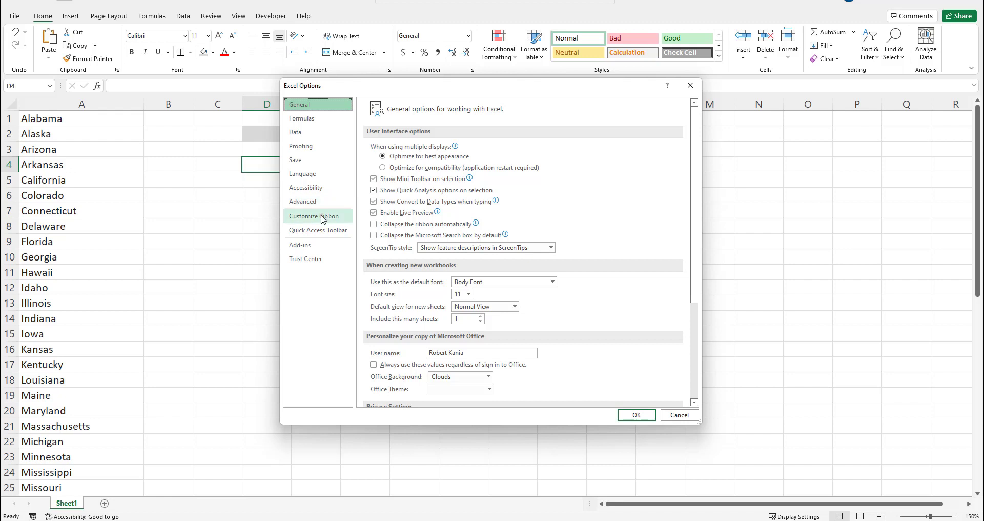
{"action": "left_click", "coordinate": [318, 216]}
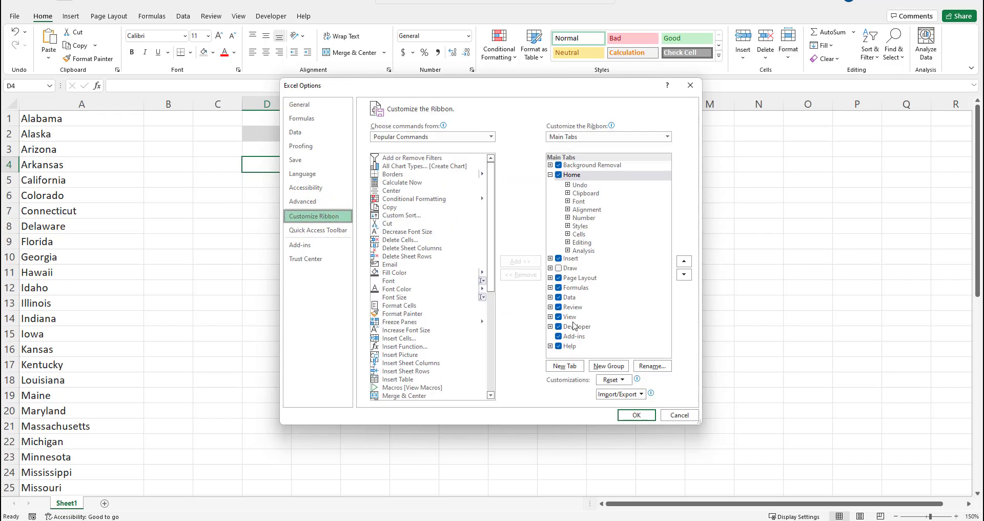
{"action": "left_click", "coordinate": [558, 327]}
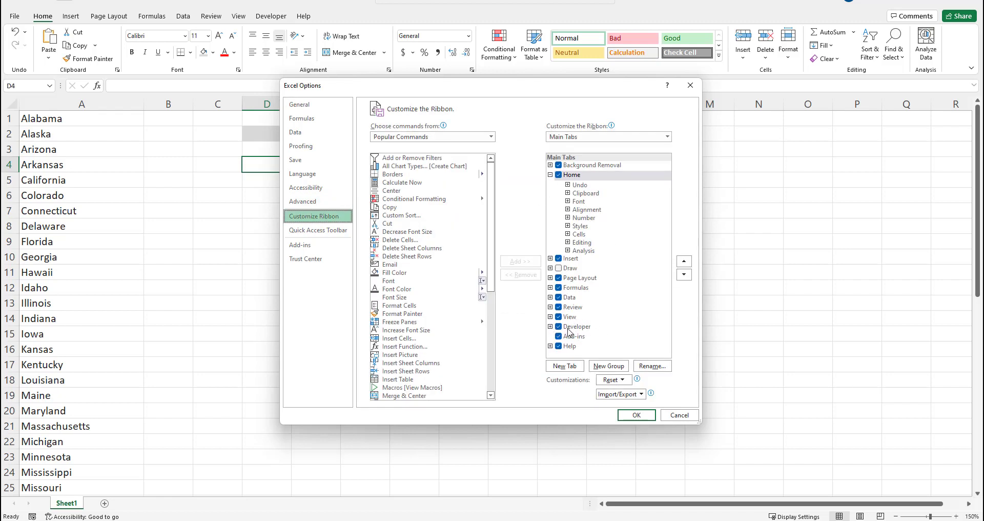
{"action": "left_click", "coordinate": [576, 326]}
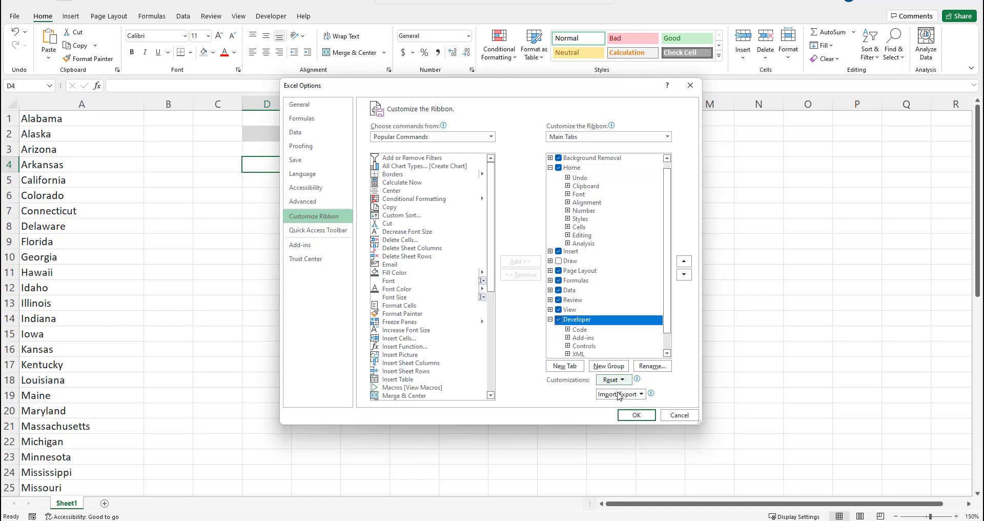
{"action": "left_click", "coordinate": [636, 415]}
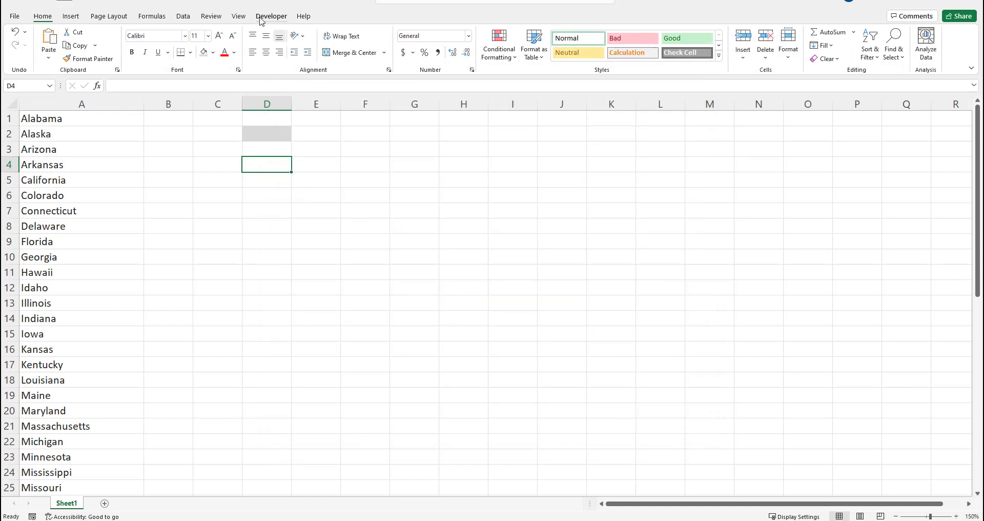
- Insert a new module into VBAProject (Book1) and enter the csvRange function code
{"action": "left_click", "coordinate": [271, 16]}
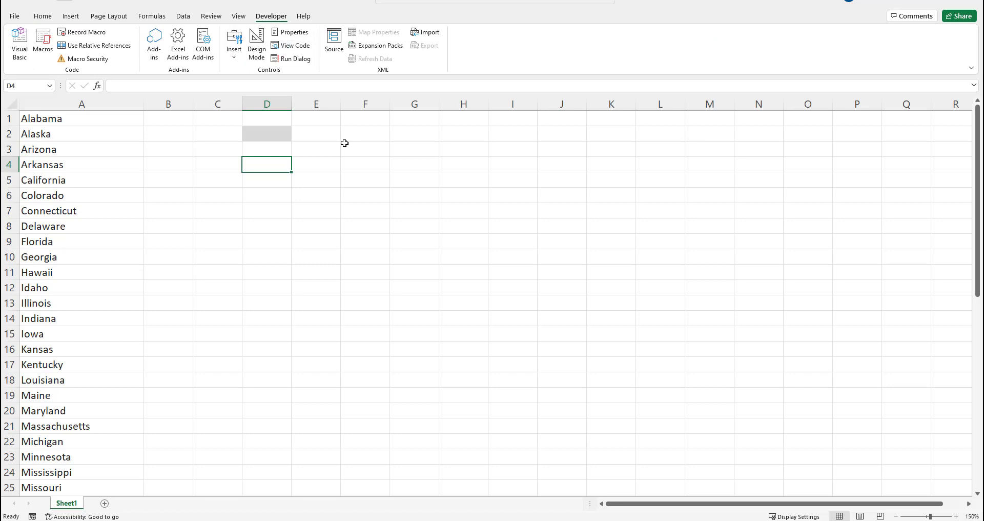
{"action": "mouse_move", "coordinate": [347, 140]}
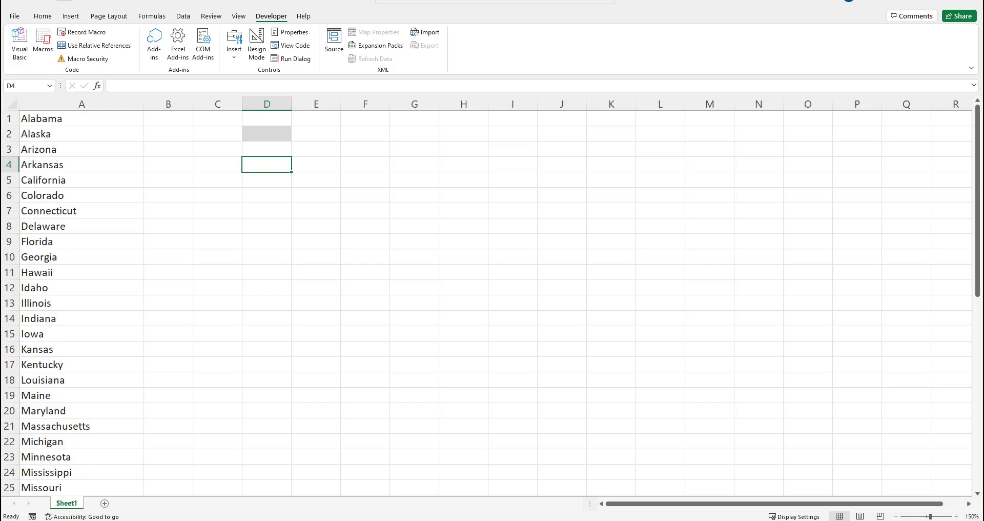
{"action": "left_click", "coordinate": [19, 39]}
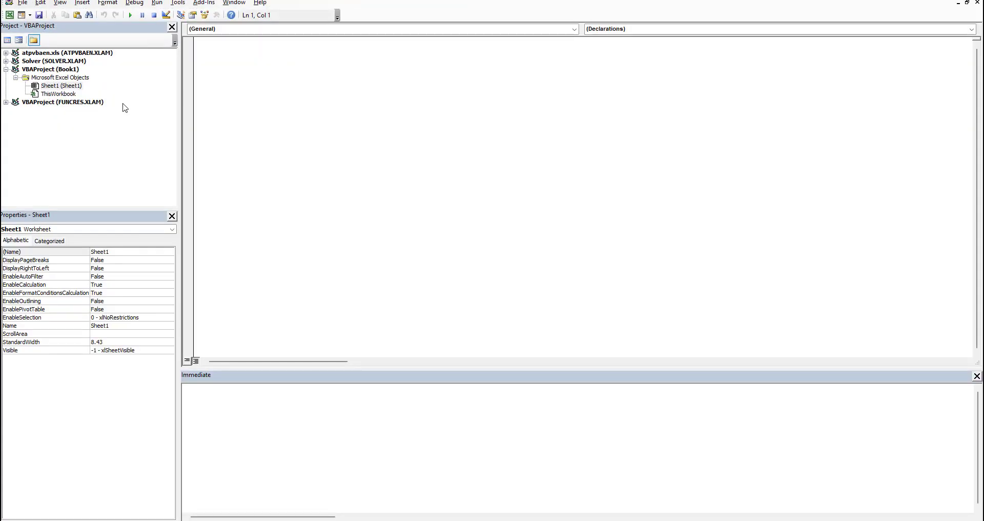
{"action": "left_click", "coordinate": [49, 69]}
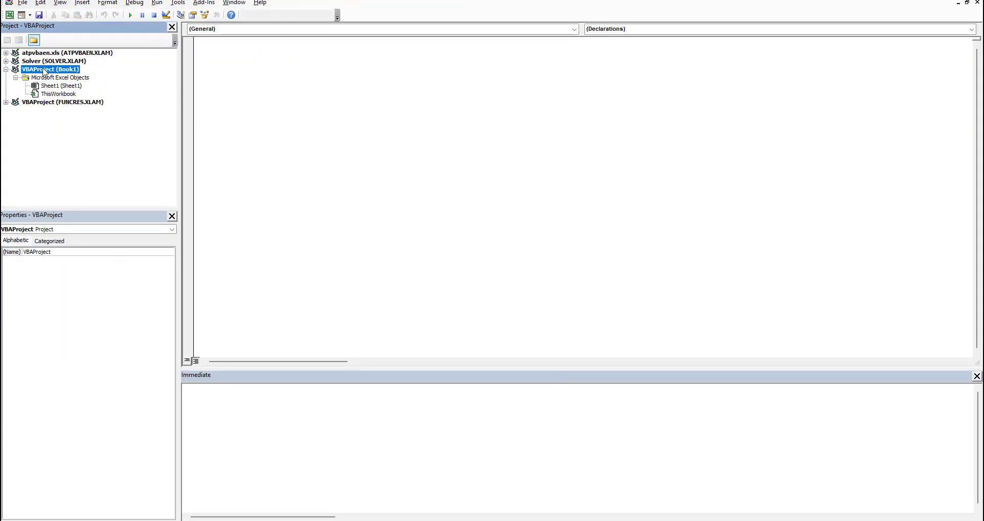
{"action": "right_click", "coordinate": [49, 69]}
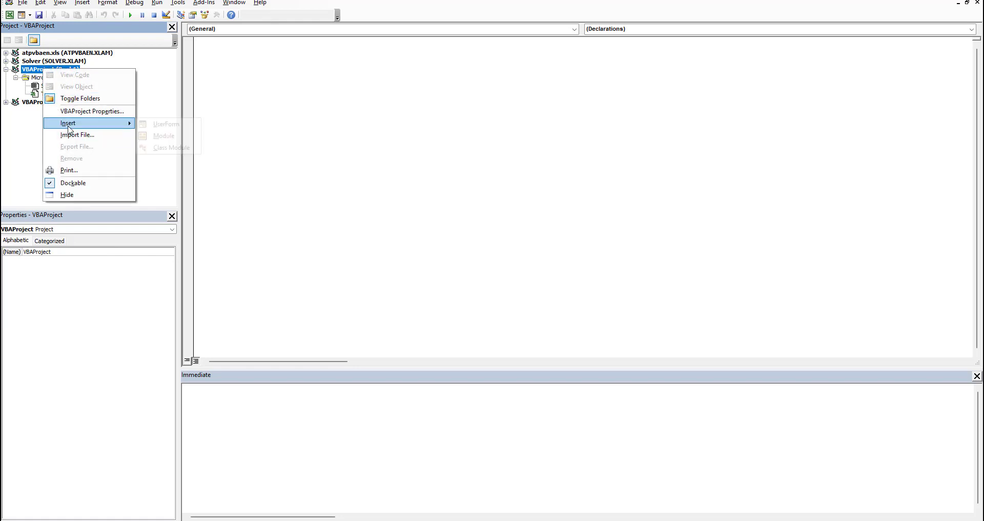
{"action": "left_click", "coordinate": [163, 135]}
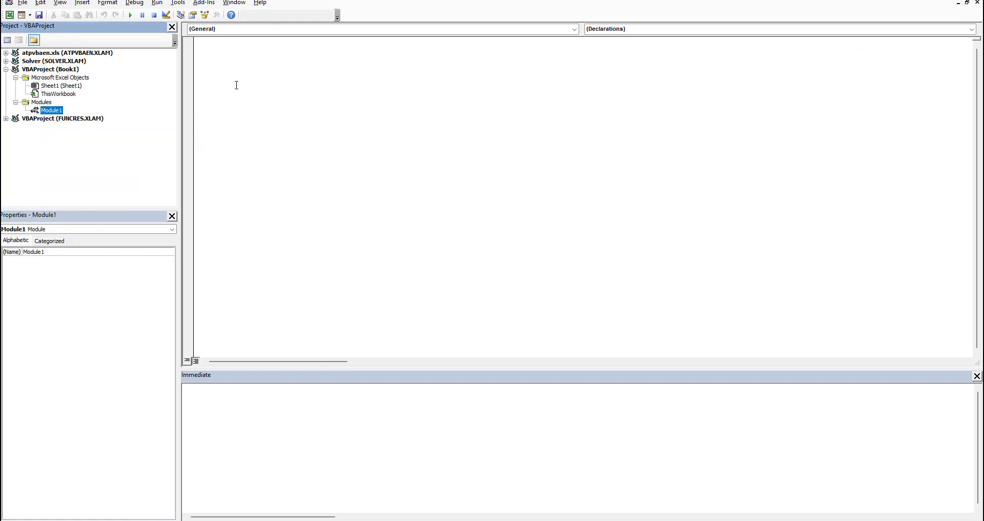
{"action": "type", "text": "Function csvRange(myRange As Range)"}
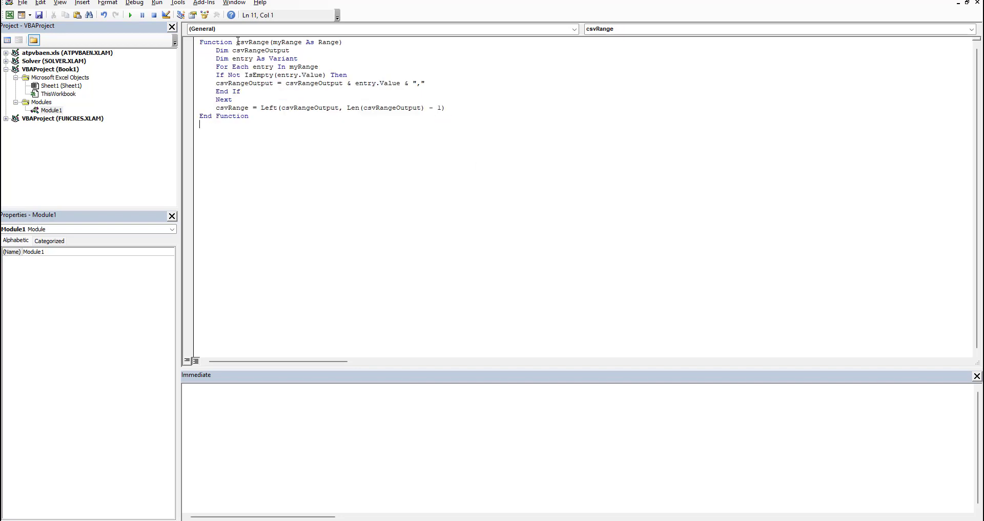
{"action": "double_click", "coordinate": [253, 42]}
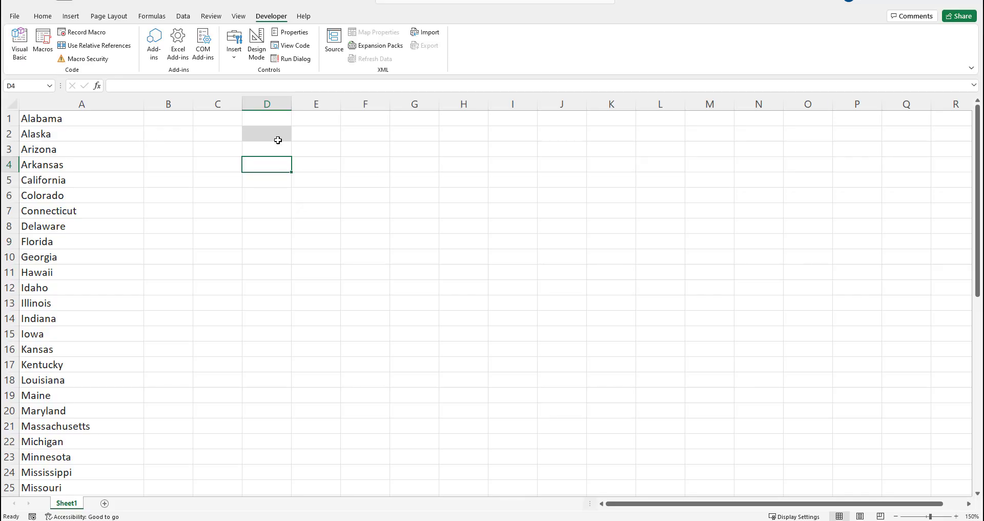
- Enter =csvRange(A1:A50) in D2 to list every state comma-separated
{"action": "type", "text": "="}
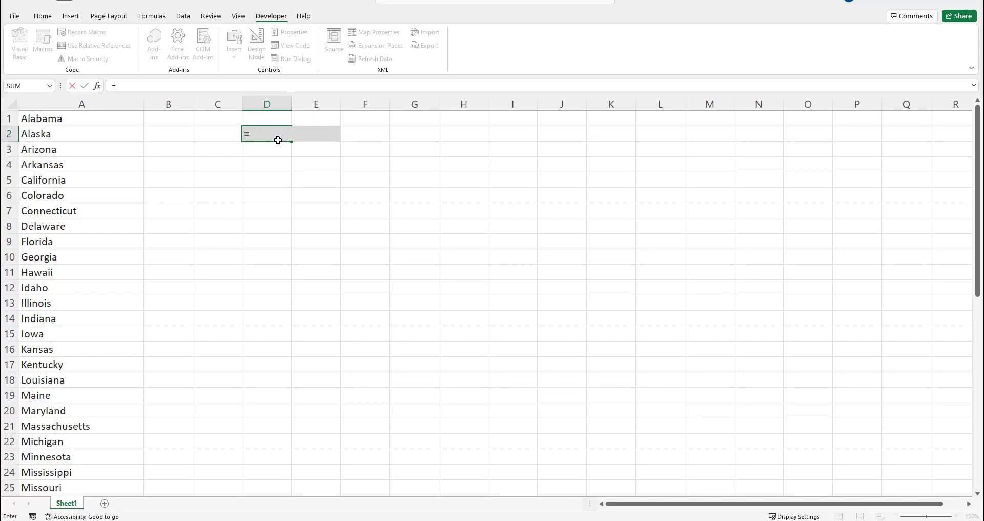
{"action": "type", "text": "csvRange("}
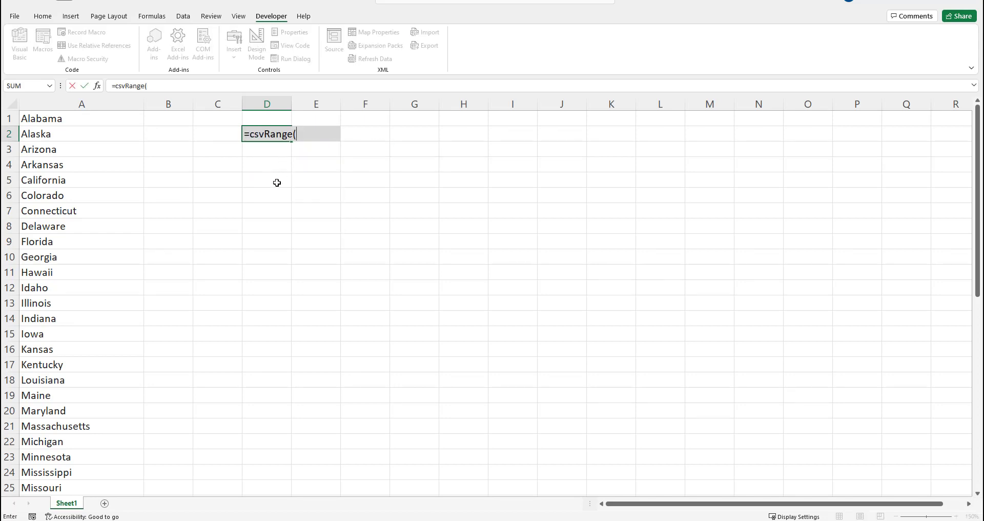
{"action": "left_click", "coordinate": [81, 119]}
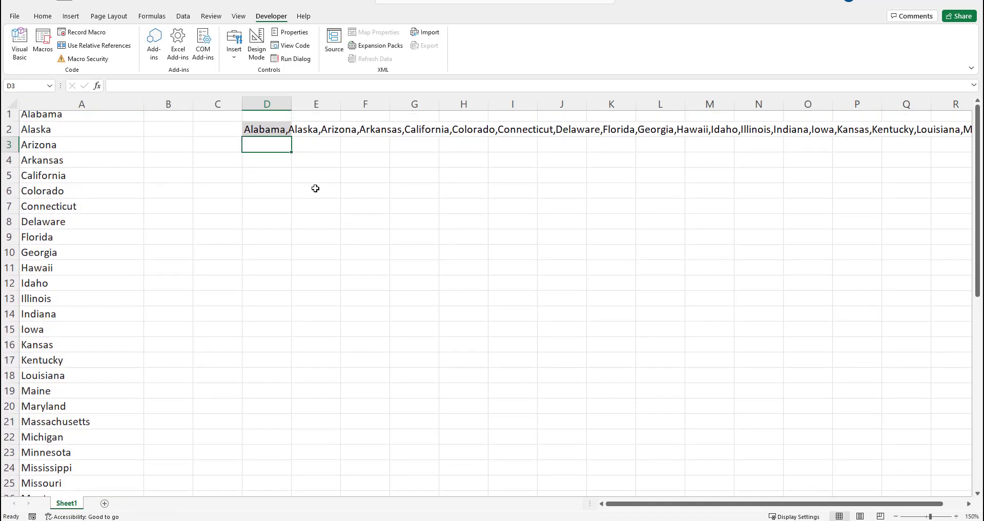
{"action": "left_click", "coordinate": [266, 133]}
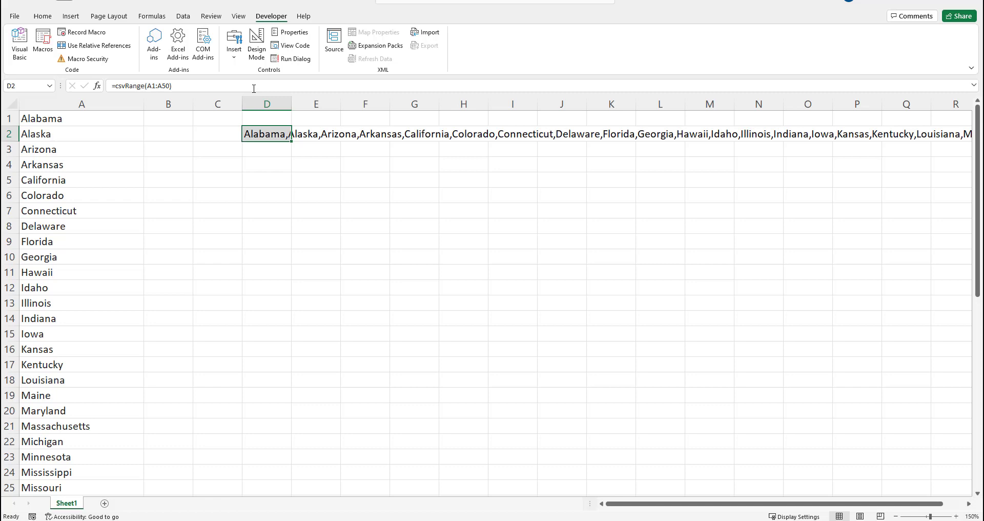
{"action": "key", "text": "enter"}
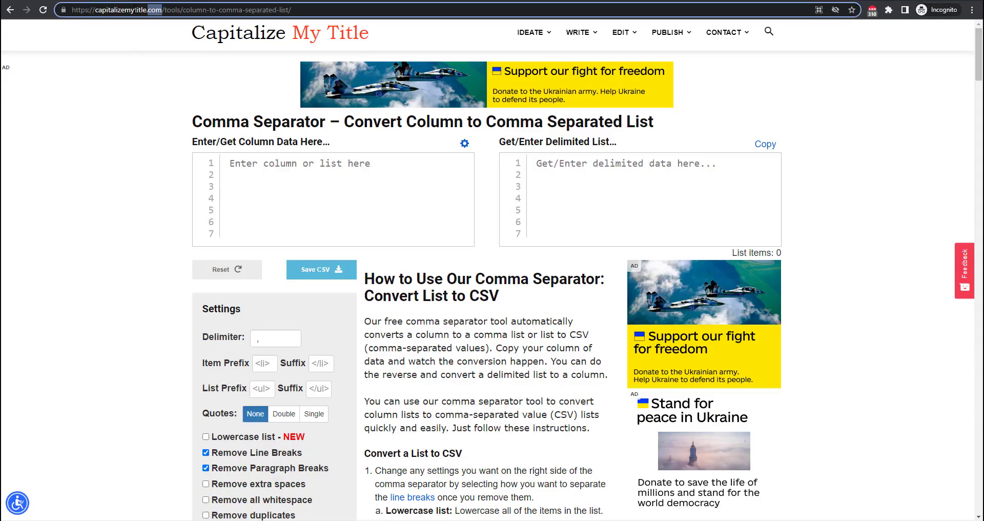
- Try pipe, slash and comma as the converter's delimiter
{"action": "left_click", "coordinate": [125, 9]}
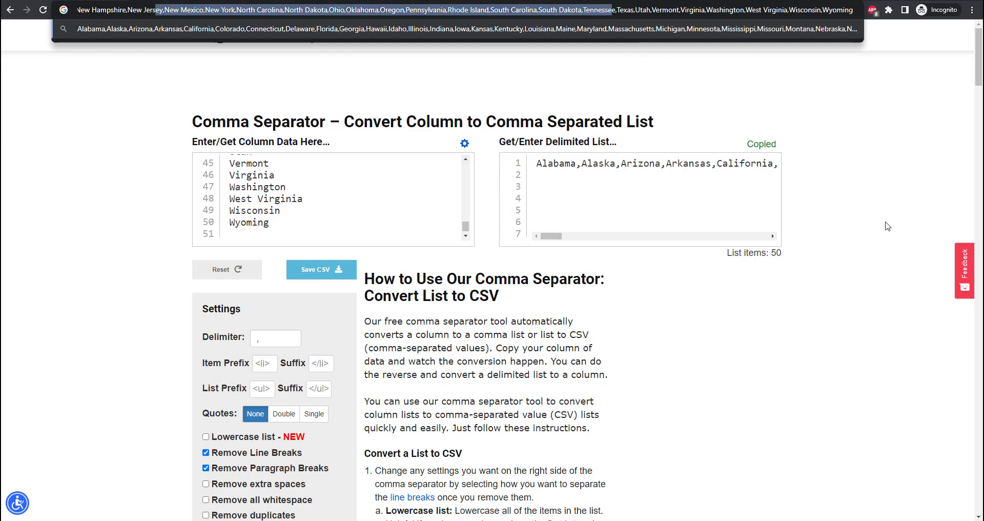
{"action": "left_click", "coordinate": [274, 338]}
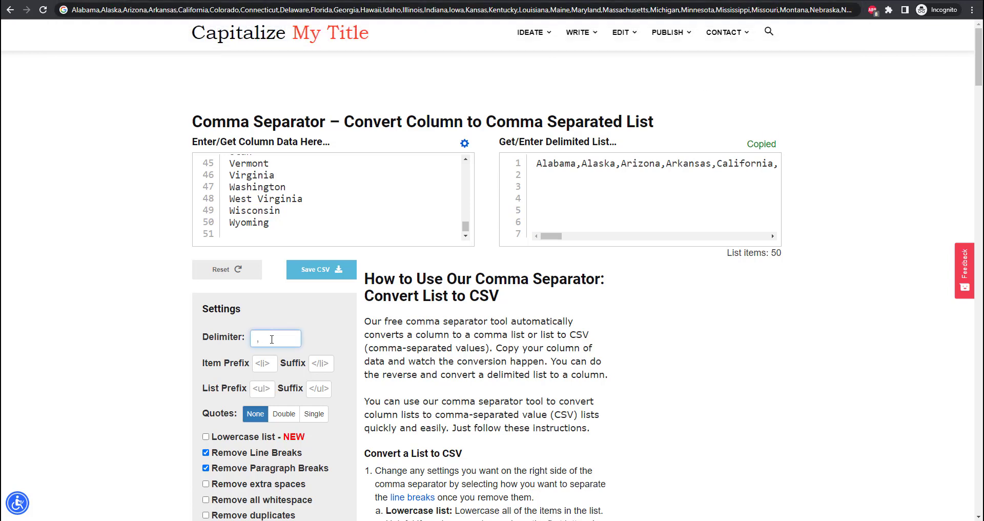
{"action": "type", "text": "|"}
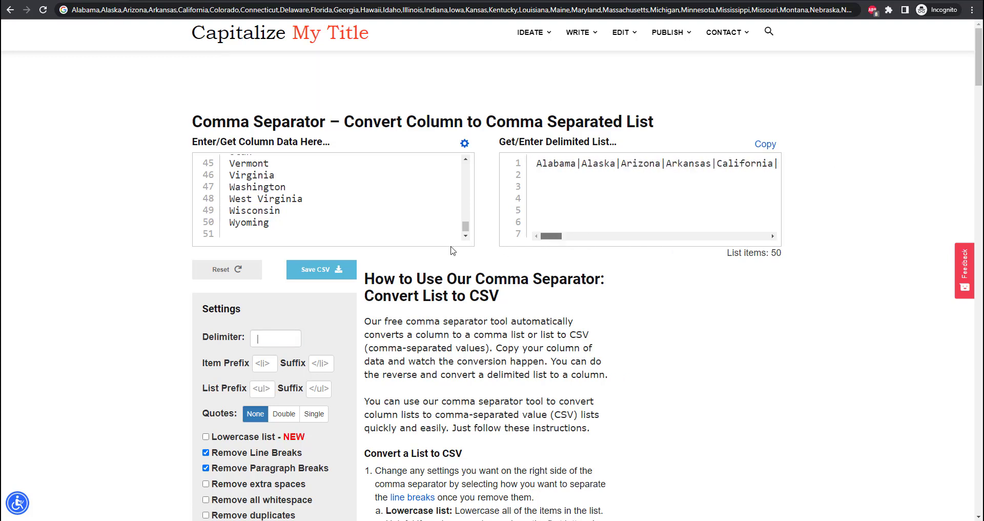
{"action": "left_click", "coordinate": [275, 338]}
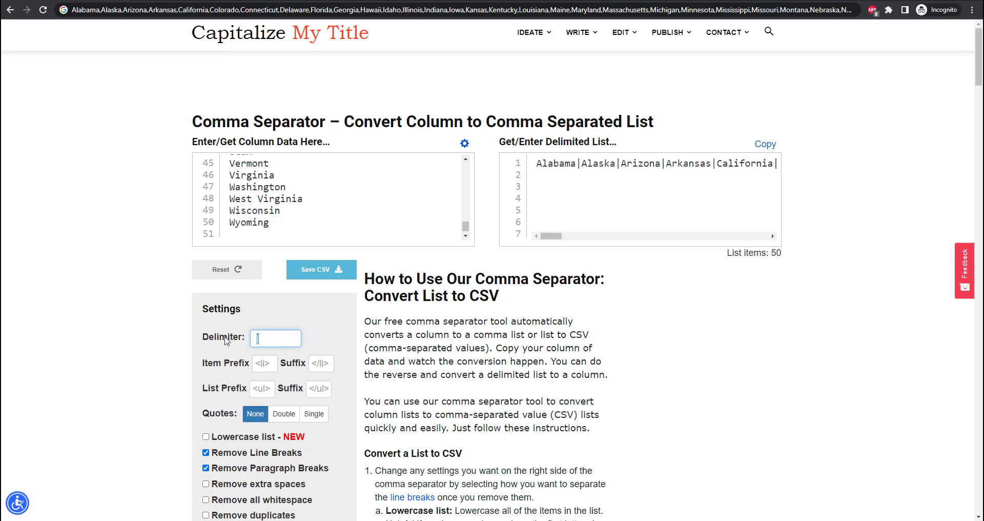
{"action": "type", "text": "/"}
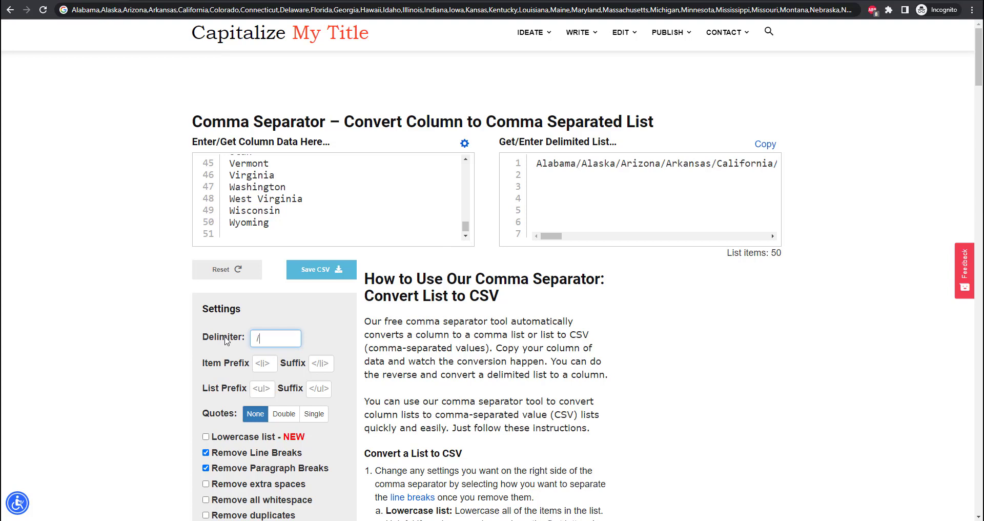
{"action": "type", "text": ","}
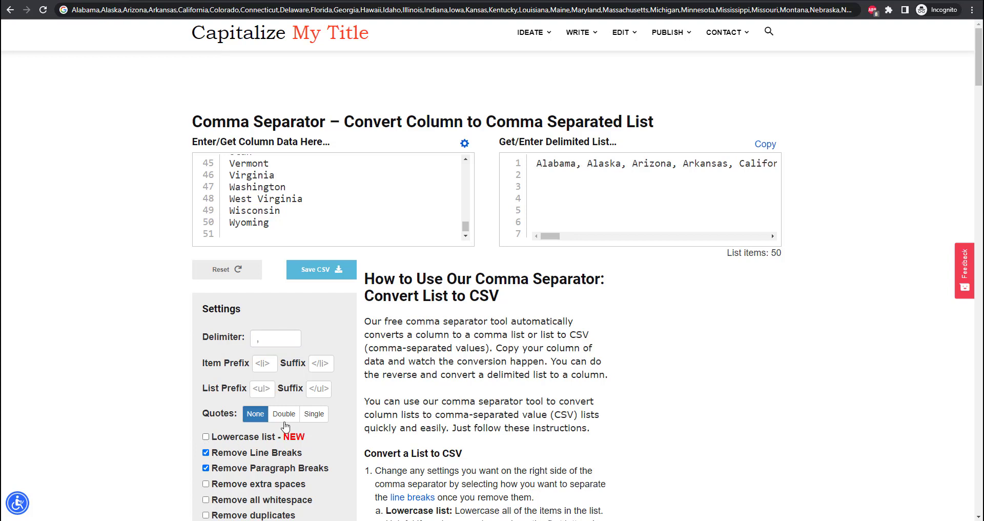
- Turn quotes off, keep a plain comma delimiter, reset, and paste the state list
{"action": "left_click", "coordinate": [283, 414]}
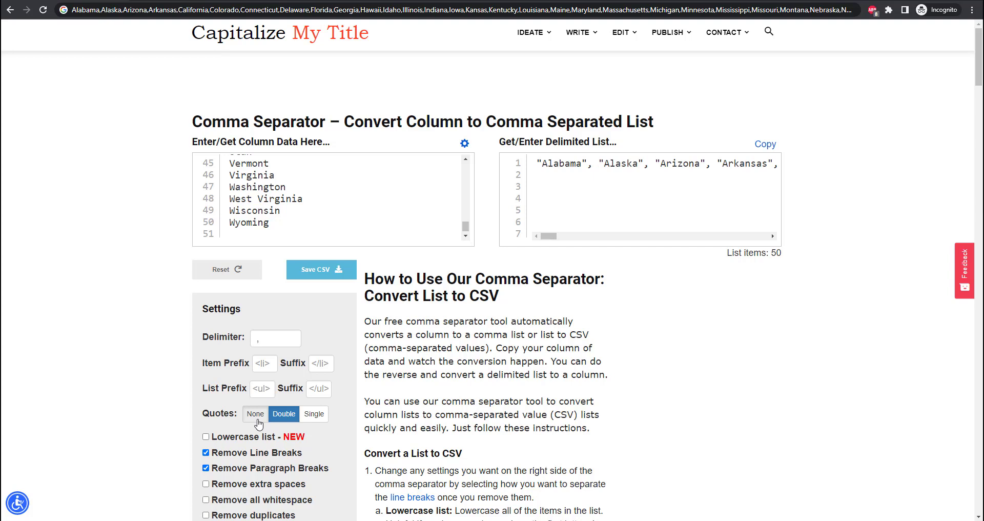
{"action": "left_click", "coordinate": [254, 413]}
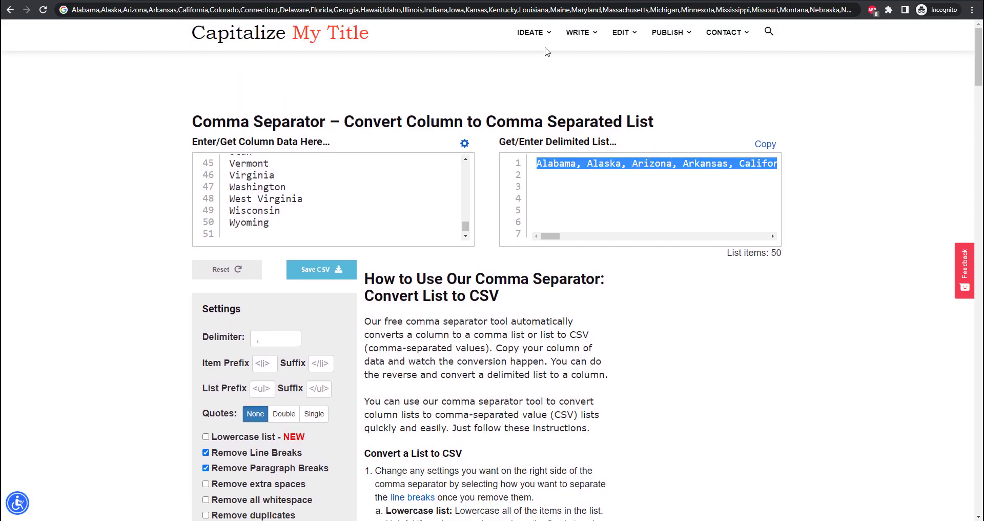
{"action": "left_click", "coordinate": [276, 338]}
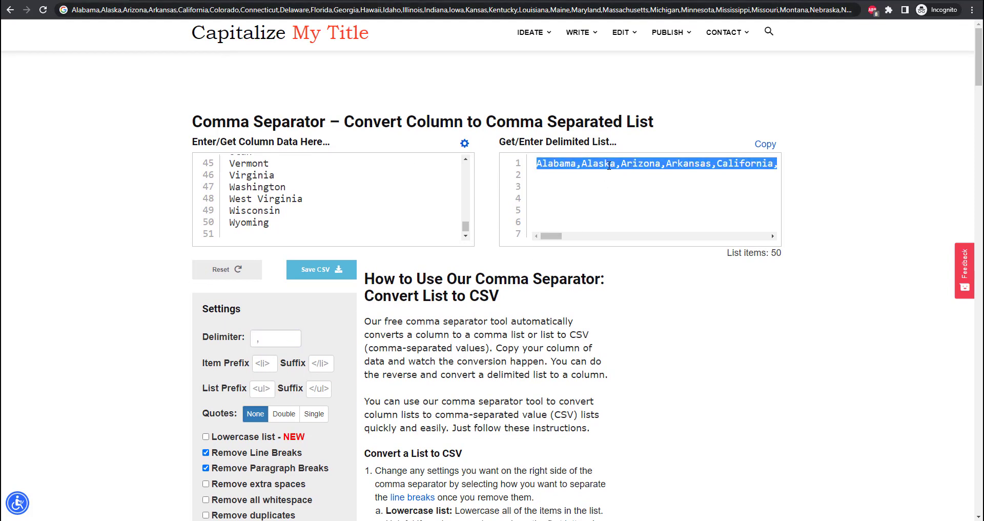
{"action": "left_click", "coordinate": [227, 269]}
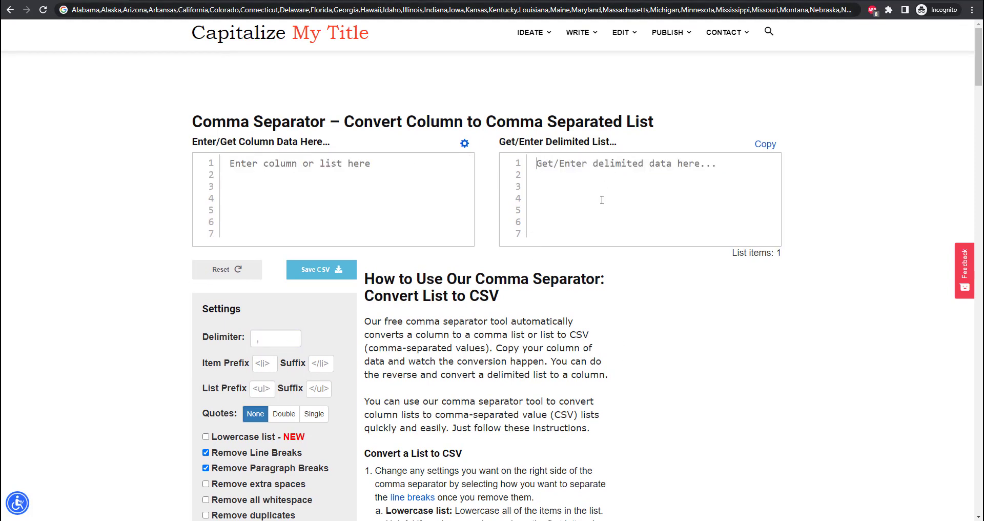
{"action": "type", "text": "Alabama,Alaska,Arizona,Arkansas,California,Colorado,Connecticut..."}
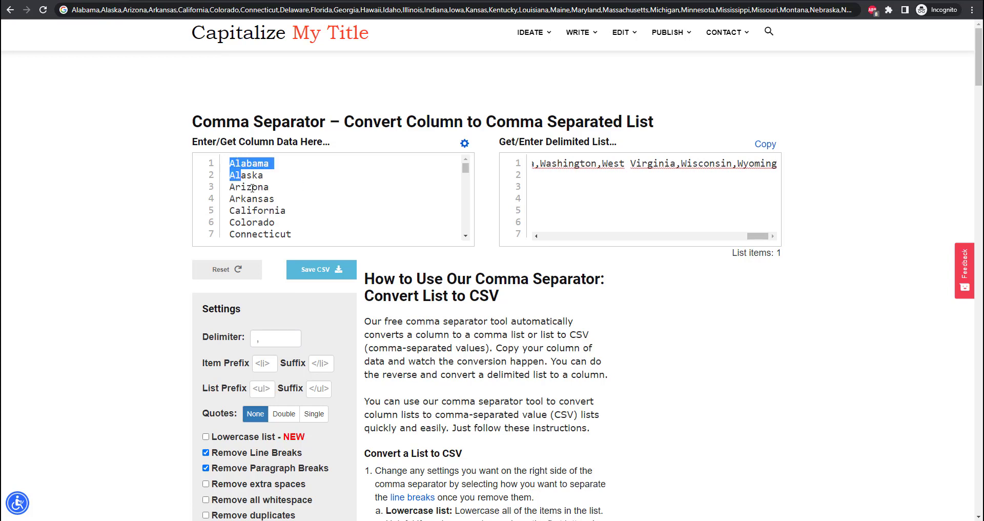
{"action": "scroll", "scroll_direction": "down", "scroll_amount": 3}
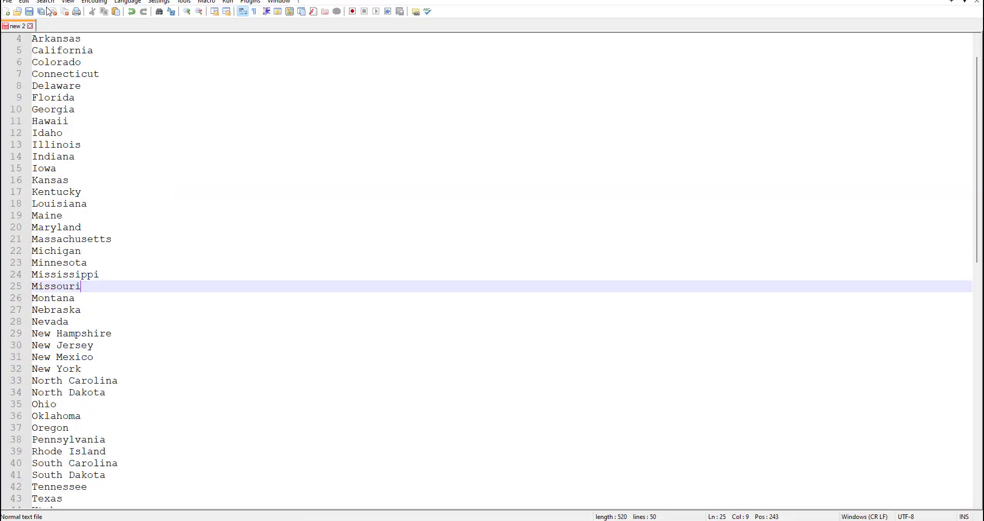
- Replace all \n line breaks with commas in Notepad++ using Replace All
{"action": "left_click", "coordinate": [45, 1]}
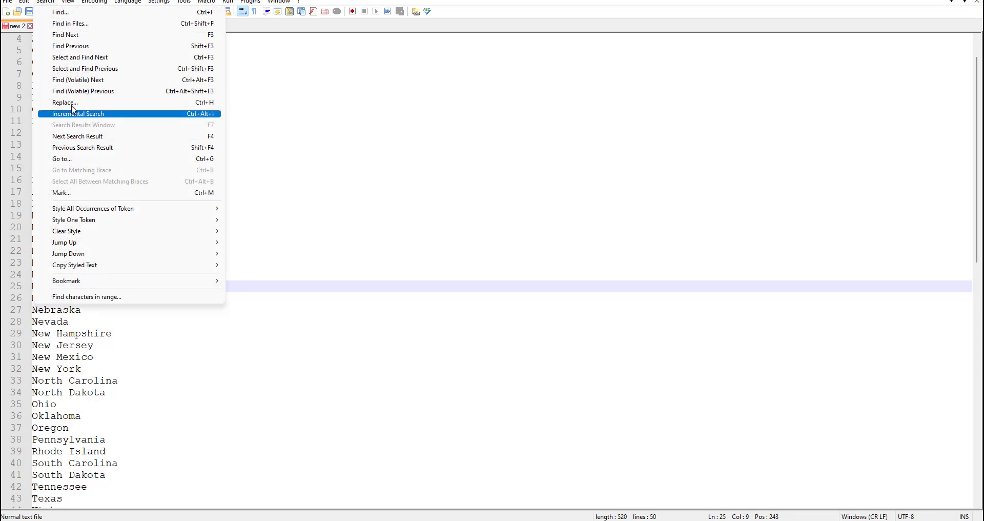
{"action": "left_click", "coordinate": [66, 103]}
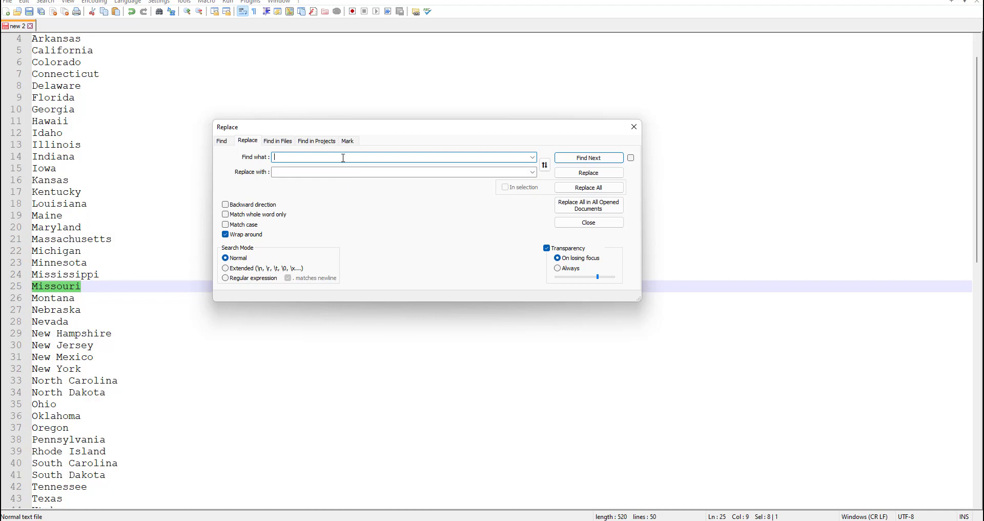
{"action": "type", "text": "\\n"}
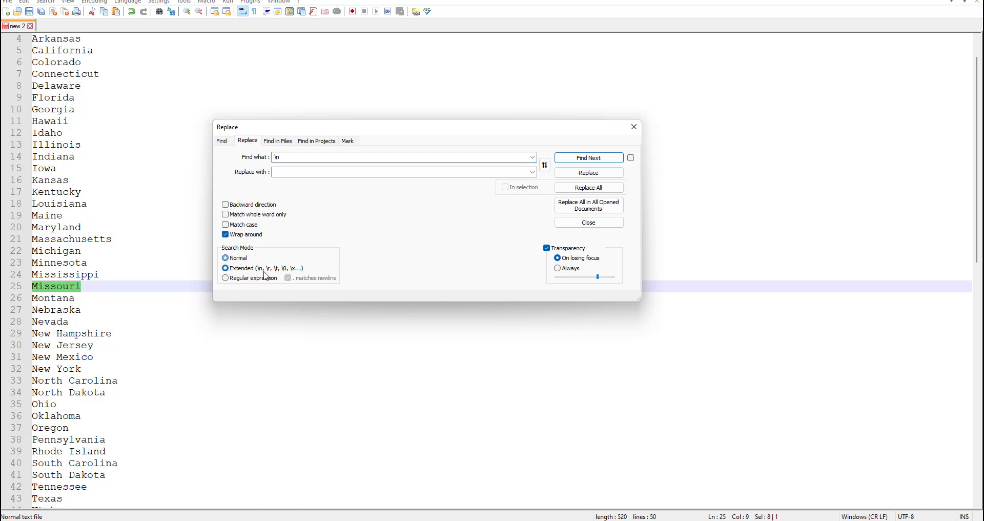
{"action": "left_click", "coordinate": [402, 172]}
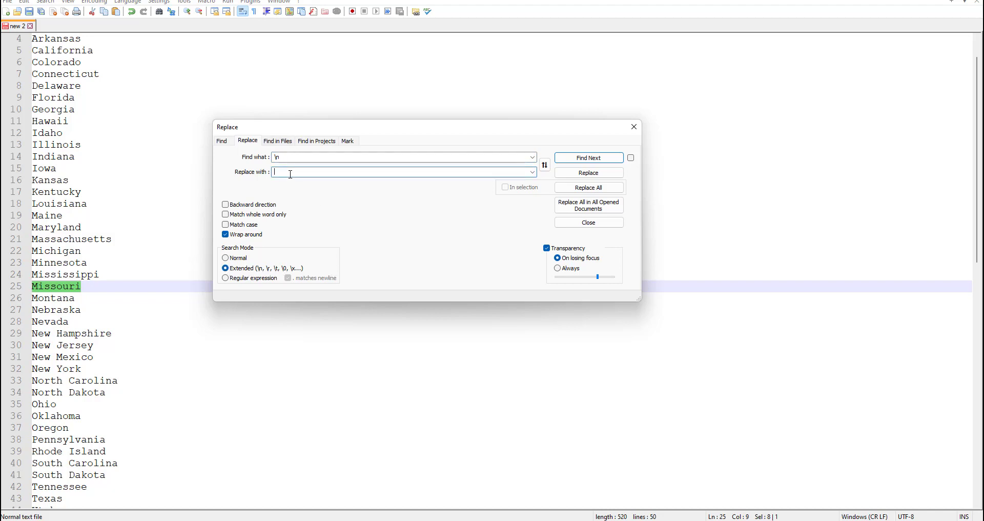
{"action": "type", "text": ","}
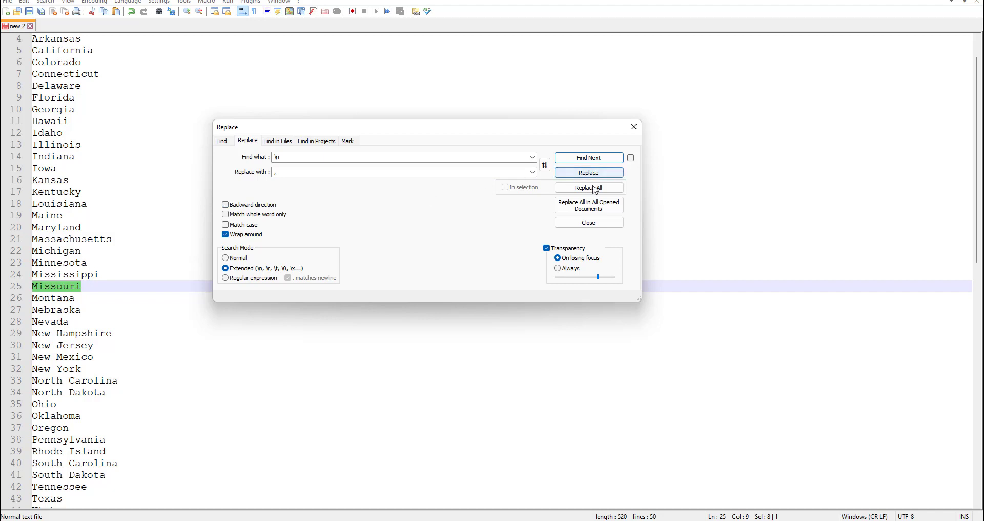
{"action": "left_click", "coordinate": [588, 187]}
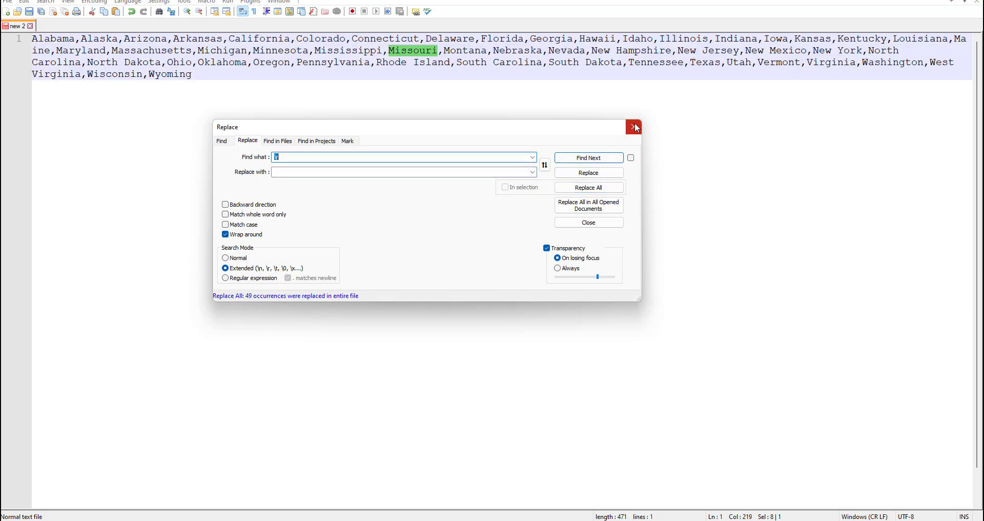
{"action": "mouse_move", "coordinate": [634, 126]}
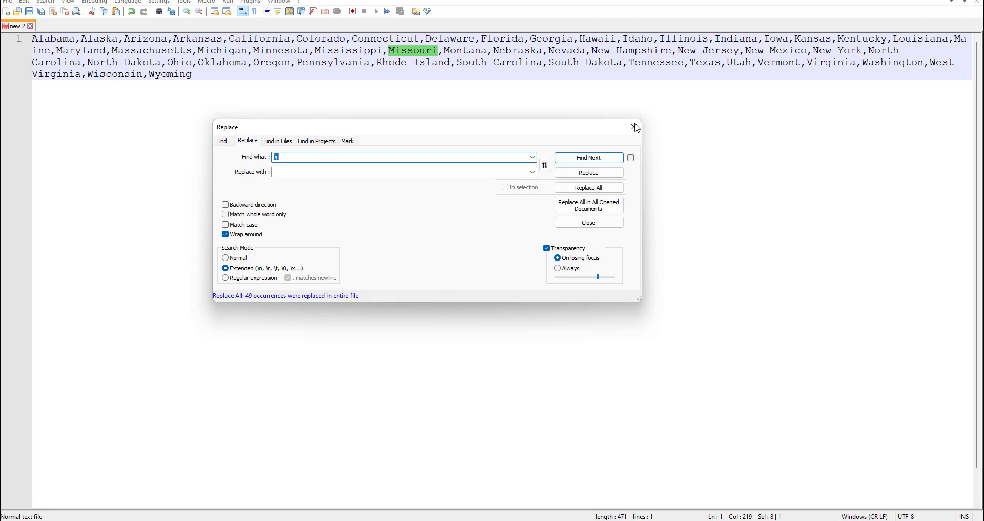
{"action": "left_click", "coordinate": [636, 127]}
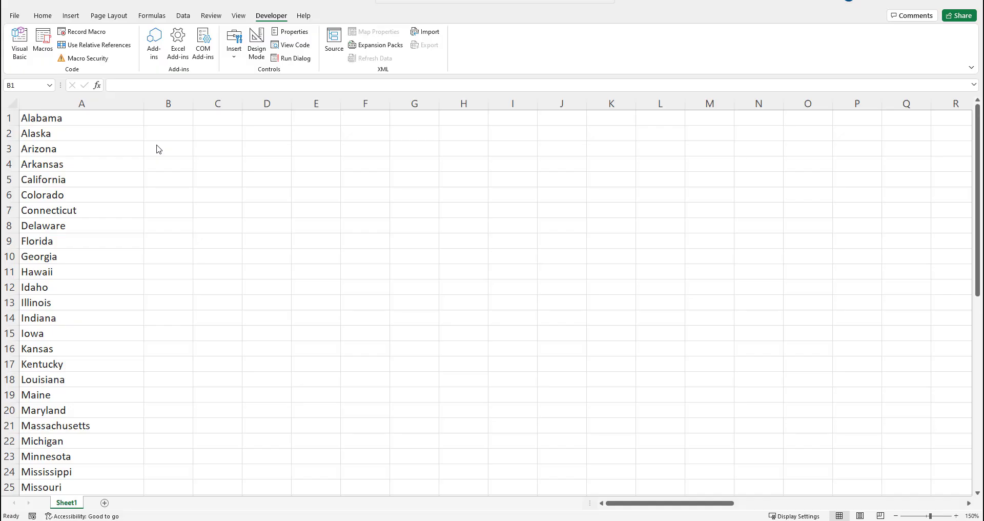
{"action": "mouse_move", "coordinate": [167, 139]}
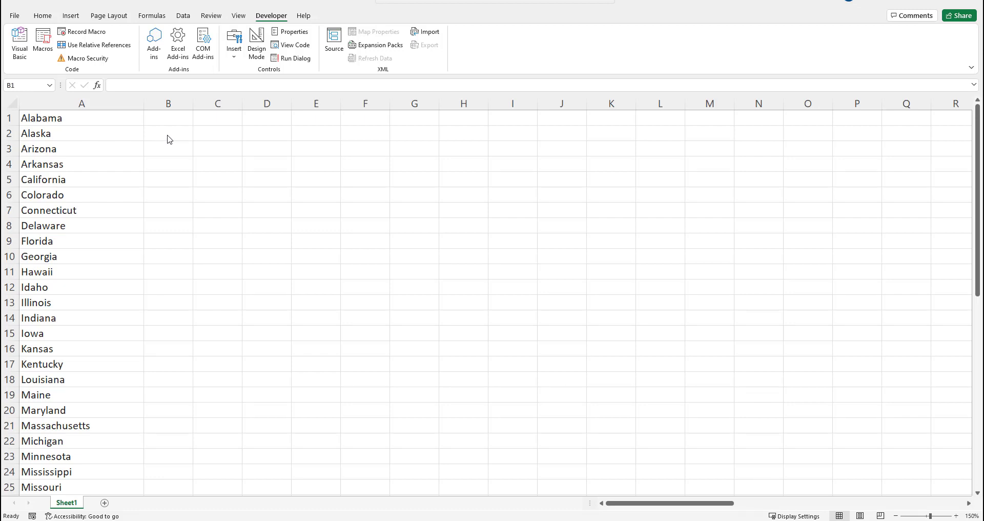
- Enter Alabama in B1 and =CONCATENATE(B1,",",A2) in B2 to start the running list
{"action": "left_click", "coordinate": [168, 119]}
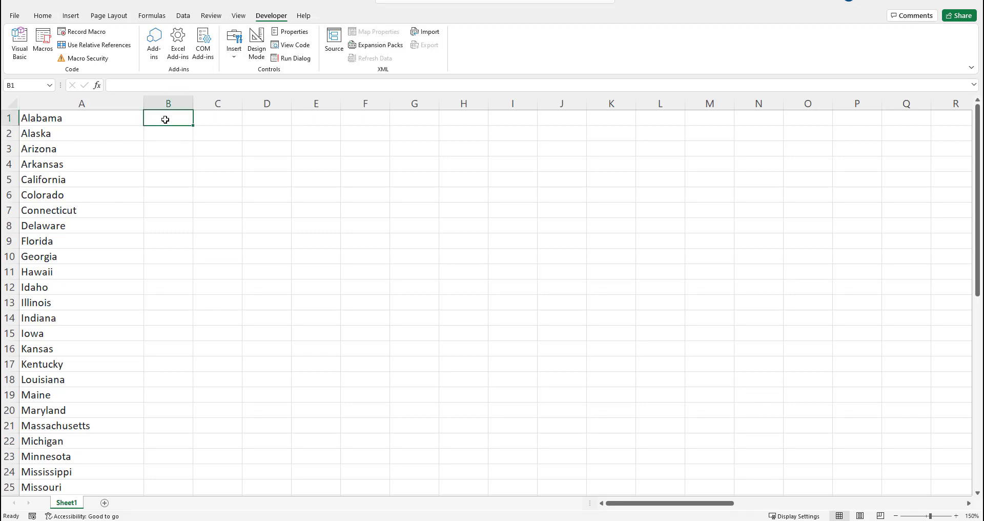
{"action": "type", "text": "Alabama"}
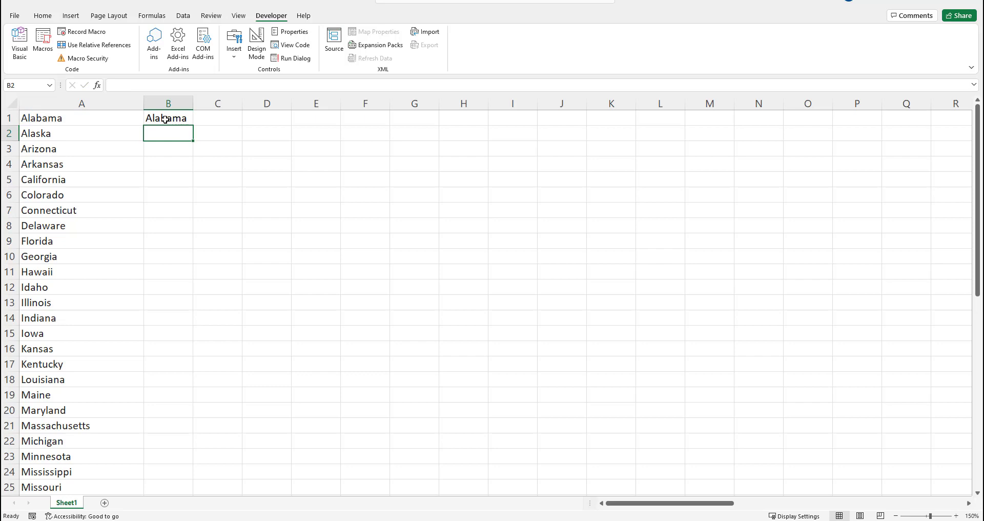
{"action": "type", "text": "=con"}
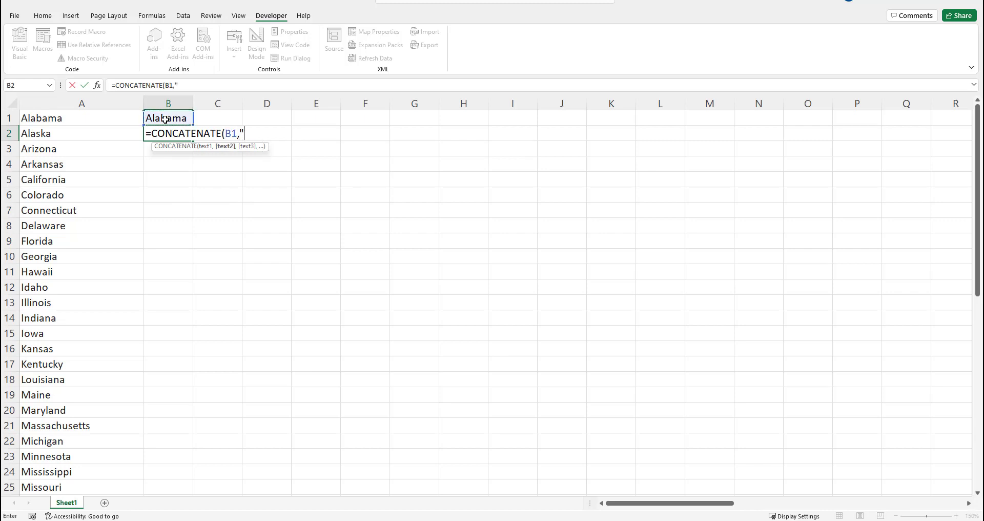
{"action": "type", "text": ",\""}
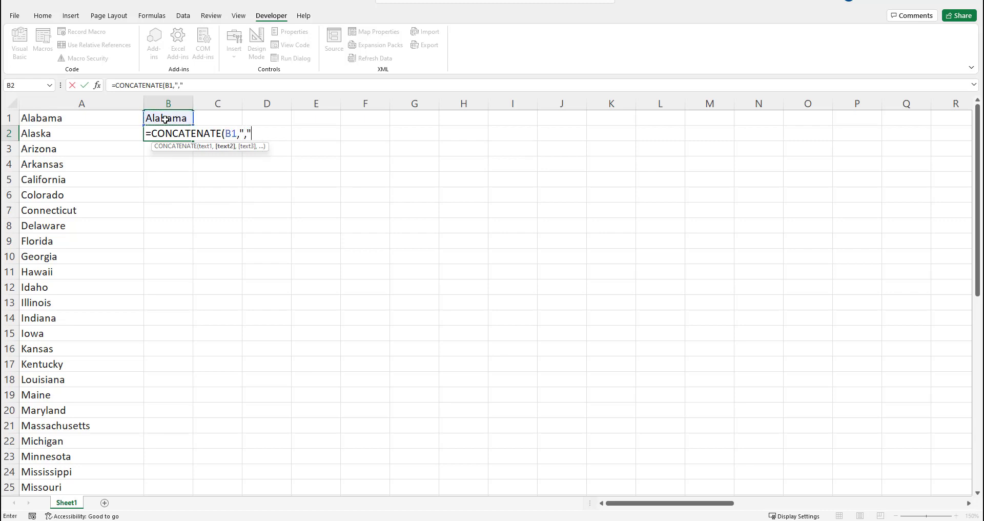
{"action": "type", "text": ","}
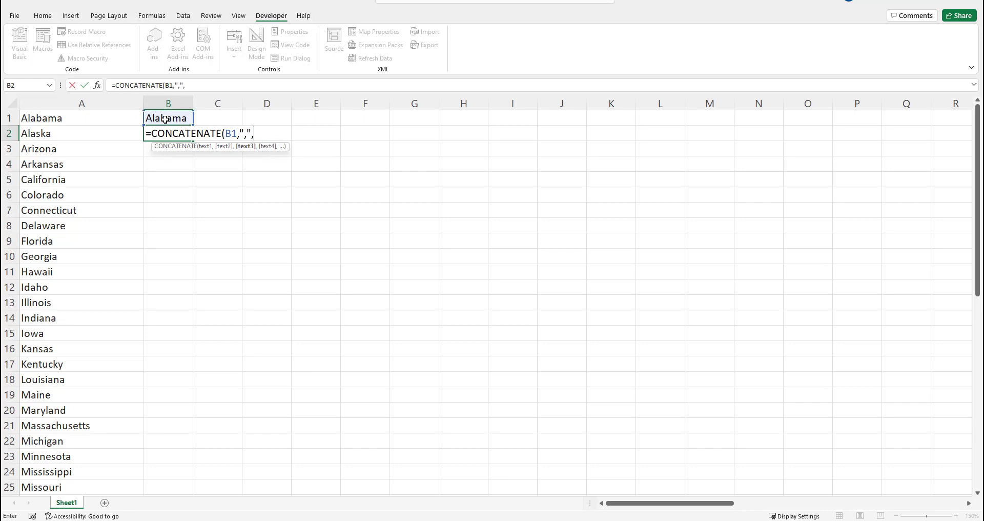
{"action": "left_click", "coordinate": [81, 133]}
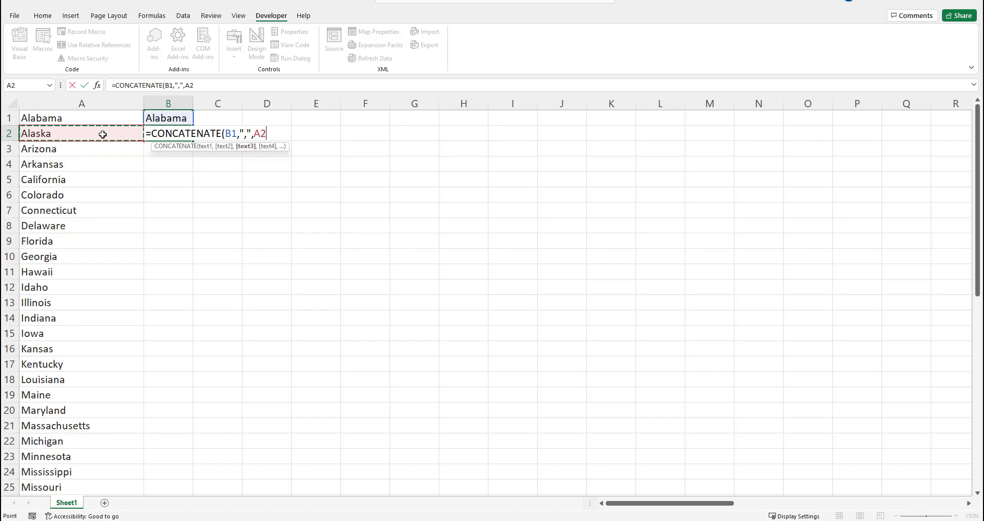
{"action": "key", "text": "Enter"}
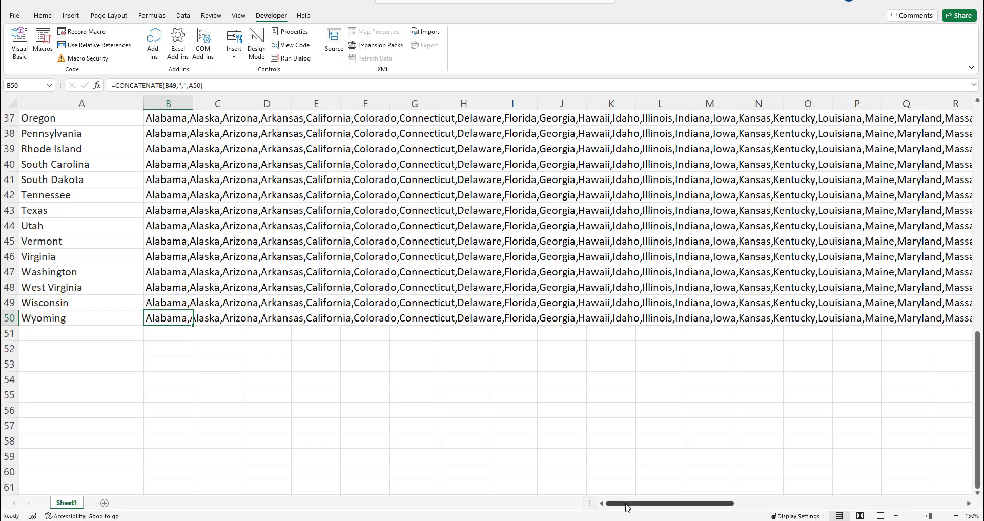
{"action": "mouse_move", "coordinate": [450, 512]}
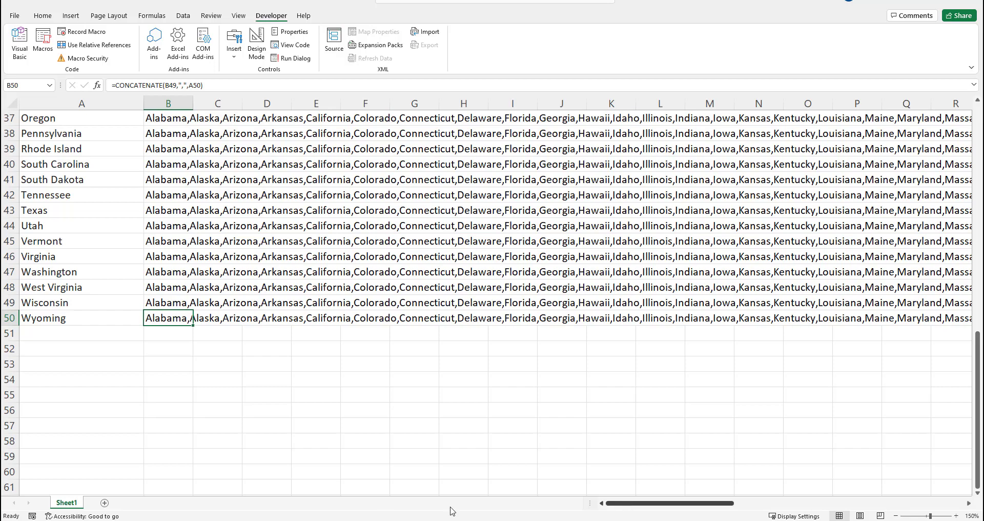
- Paste B50's complete state list into B52 as plain values
{"action": "scroll", "scroll_direction": "right", "scroll_amount": 3}
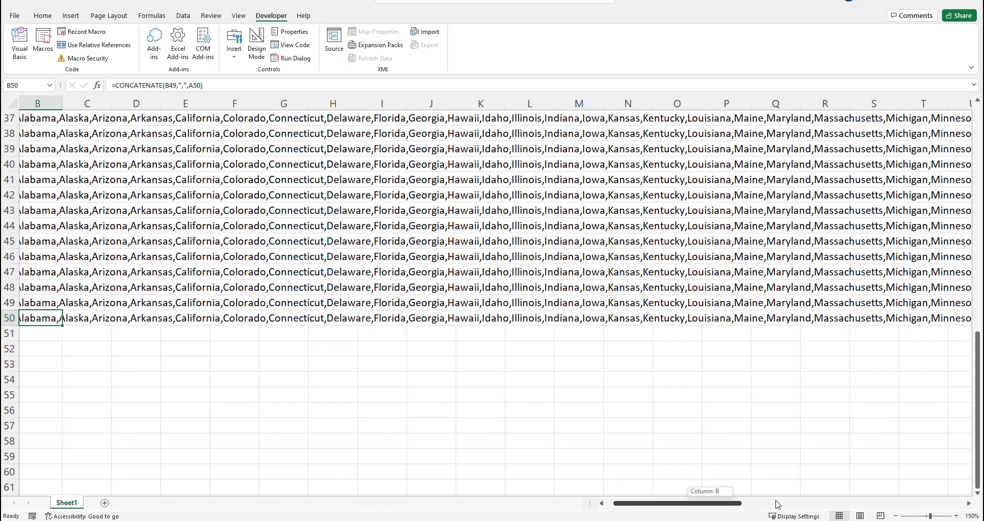
{"action": "scroll", "scroll_direction": "right", "scroll_amount": 3}
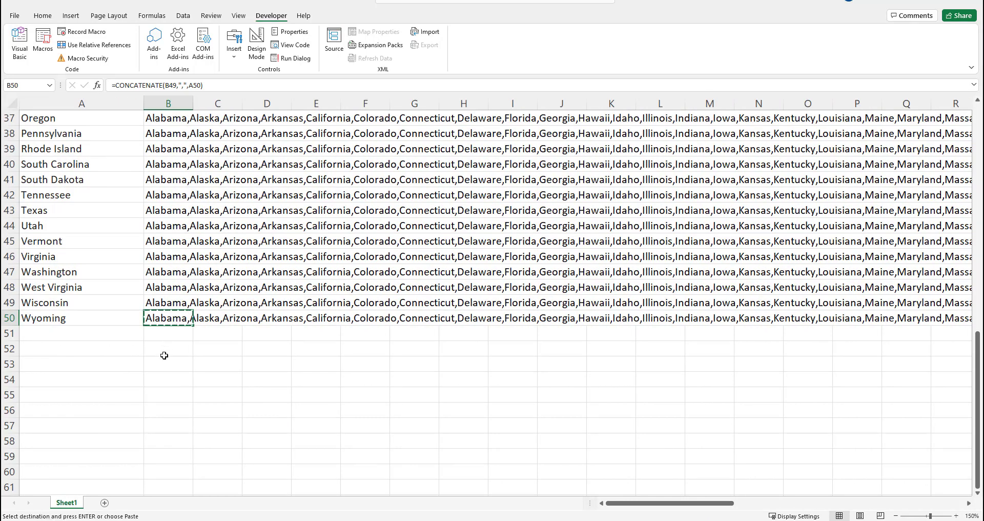
{"action": "left_click", "coordinate": [169, 348]}
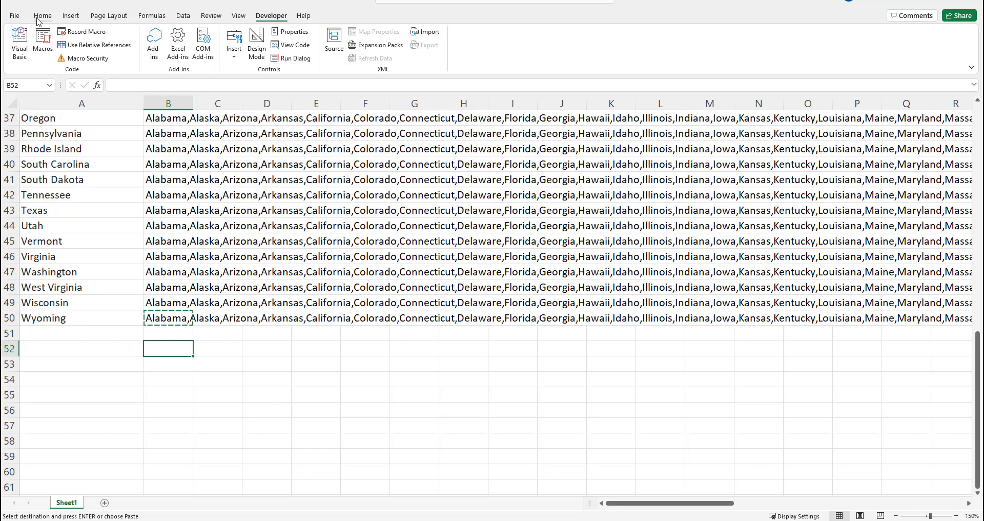
{"action": "left_click", "coordinate": [48, 45]}
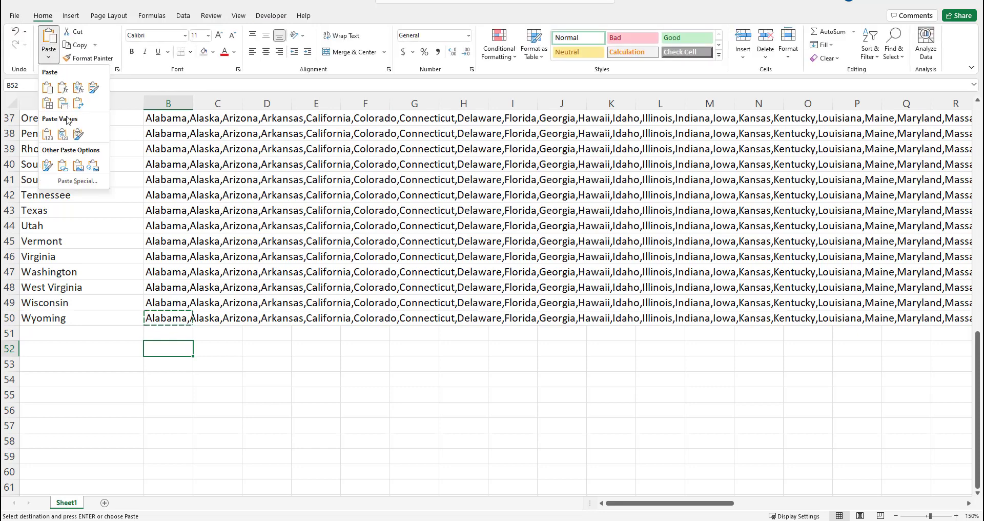
{"action": "left_click", "coordinate": [47, 134]}
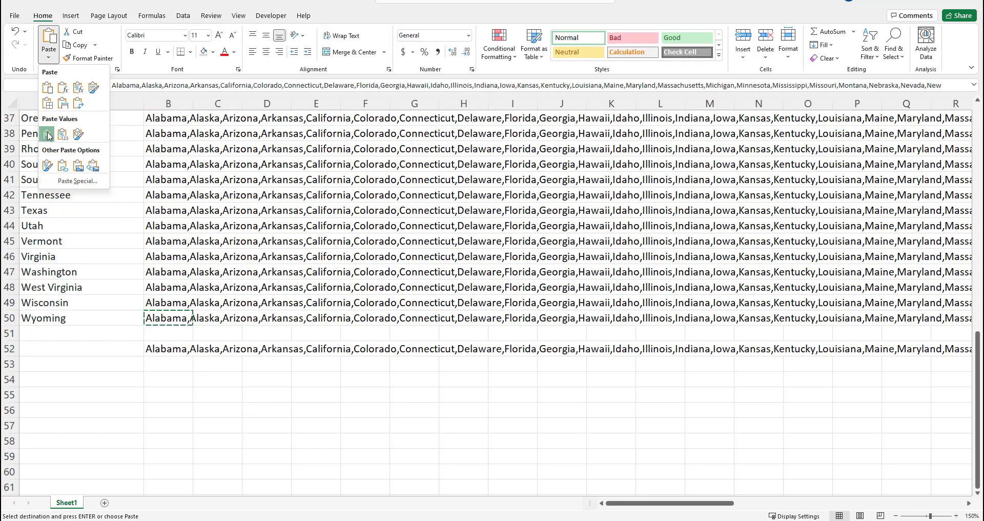